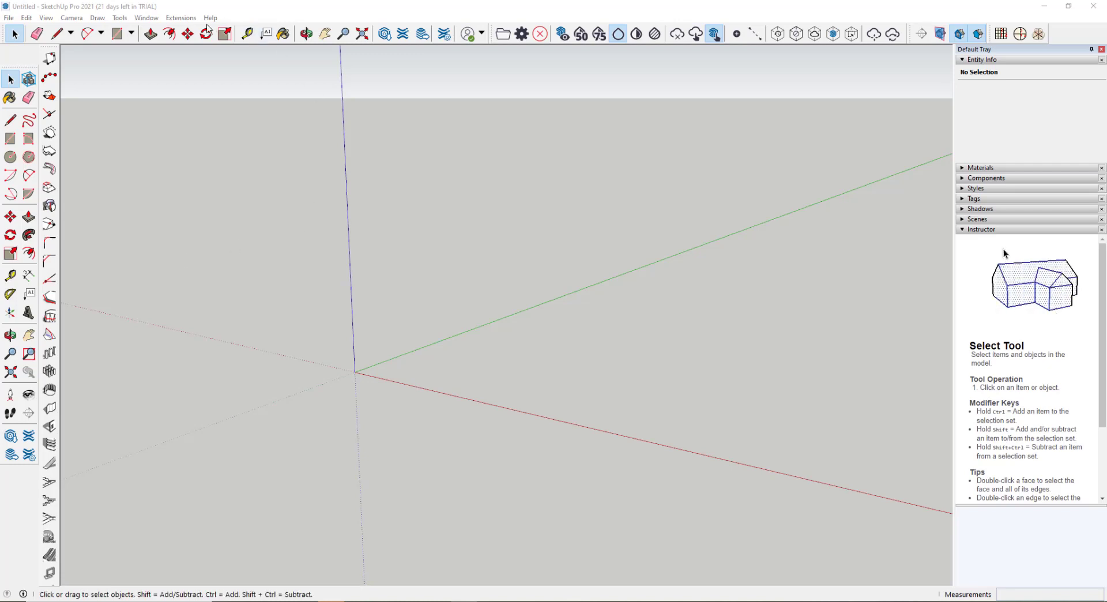
Step: Open the Extension Manager from the Extensions menu and close it
{"action": "left_click", "coordinate": [181, 18]}
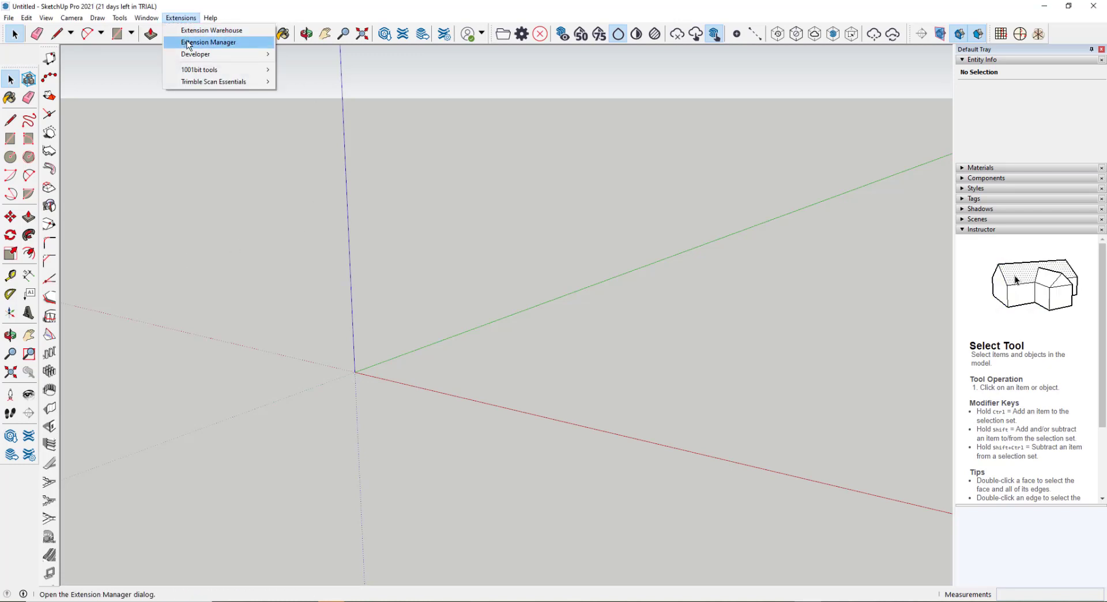
{"action": "left_click", "coordinate": [208, 42]}
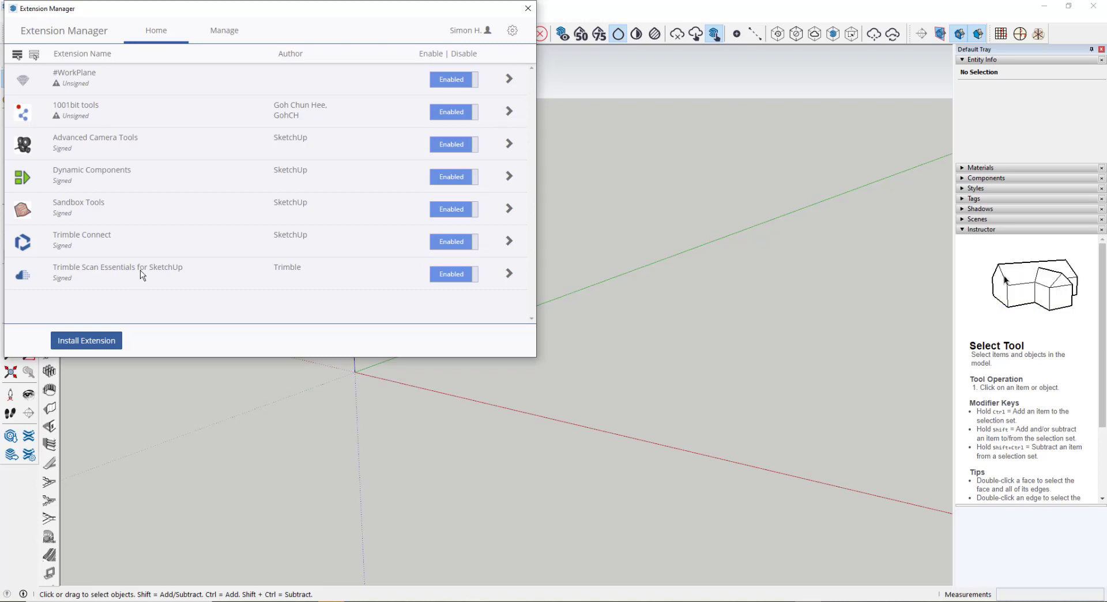
{"action": "left_click", "coordinate": [528, 8]}
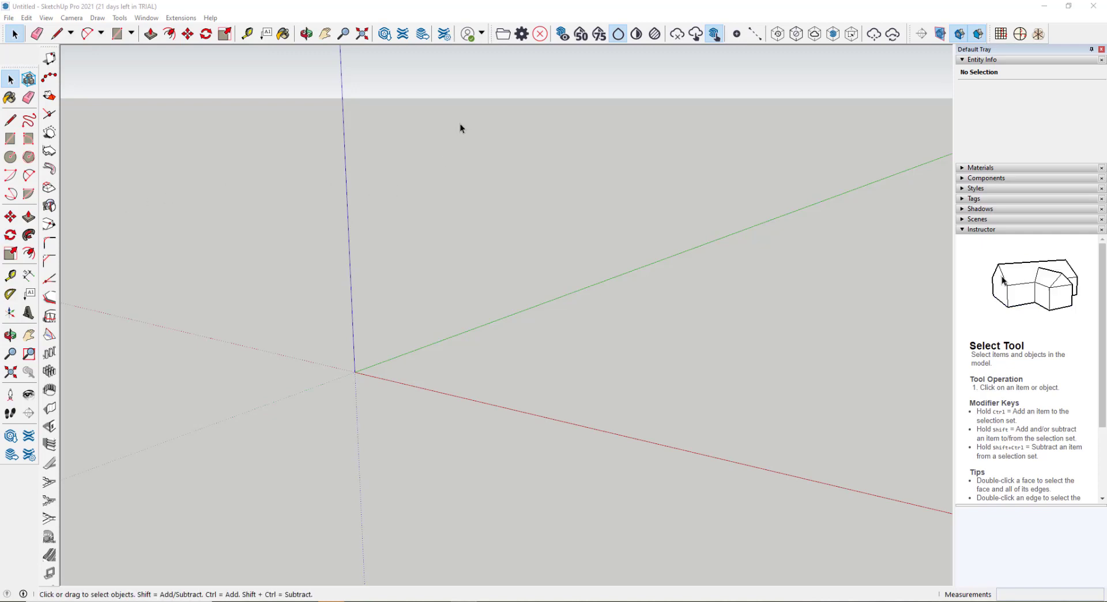
Step: Start a point cloud import and browse the House folder to Recap e57.e57
{"action": "left_click", "coordinate": [504, 34]}
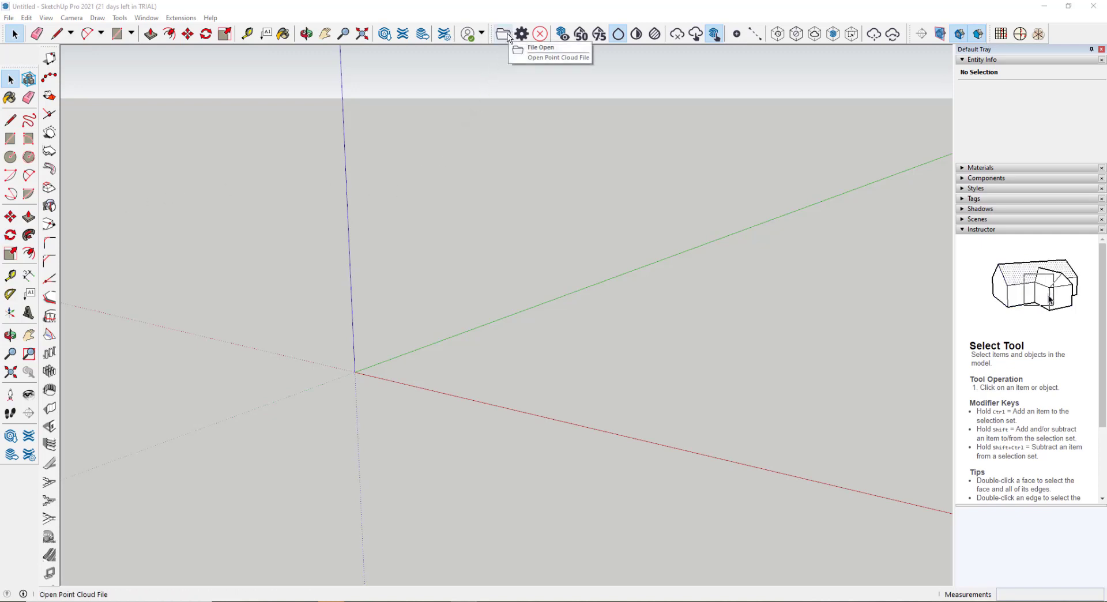
{"action": "left_click", "coordinate": [560, 57]}
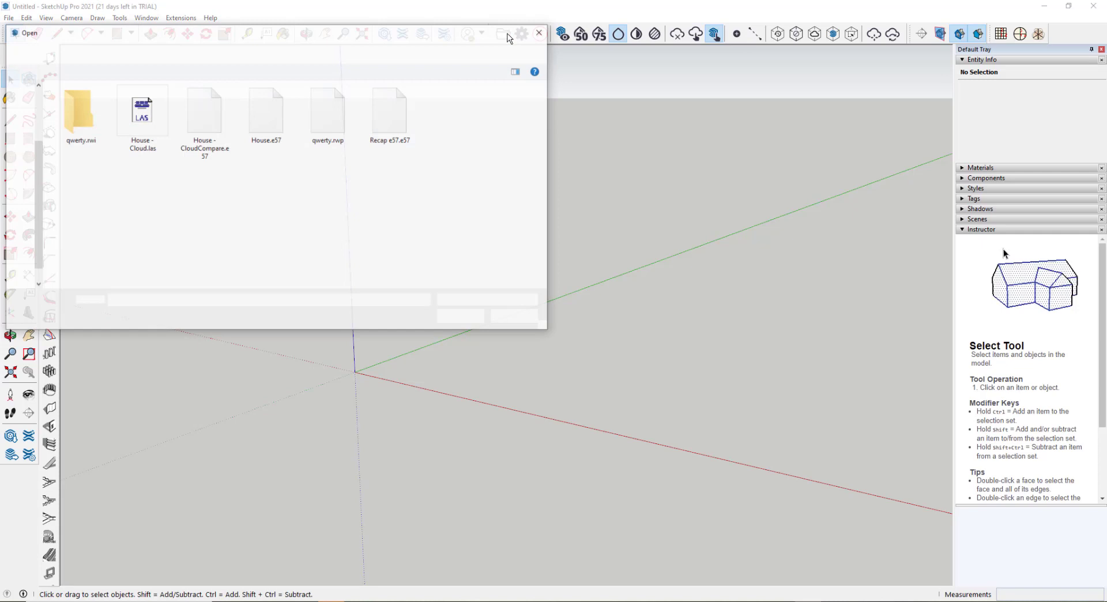
{"action": "left_click", "coordinate": [488, 300]}
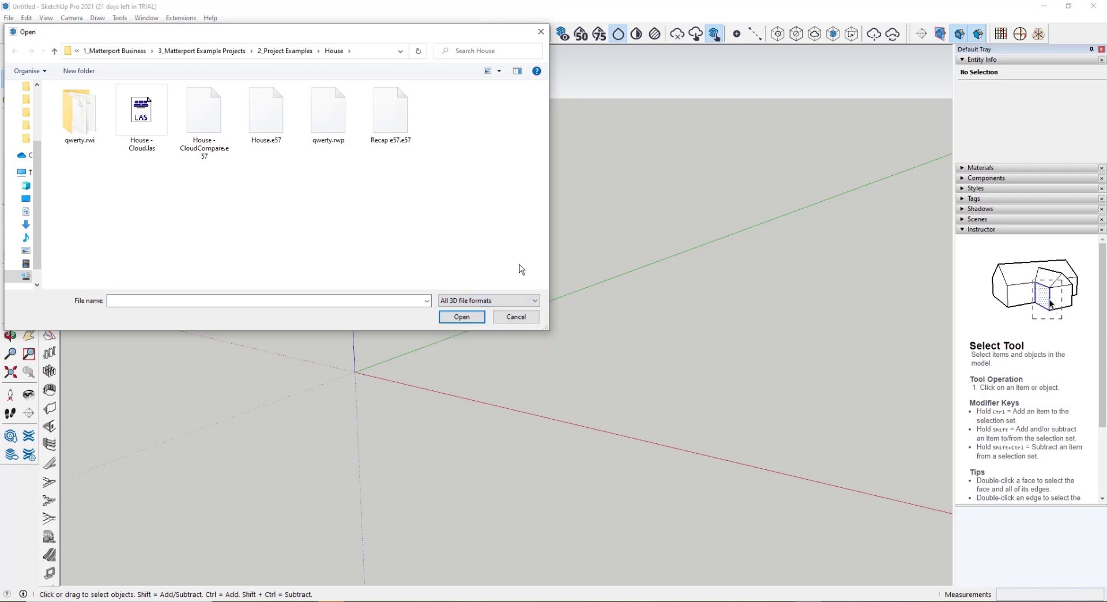
{"action": "left_click", "coordinate": [390, 109]}
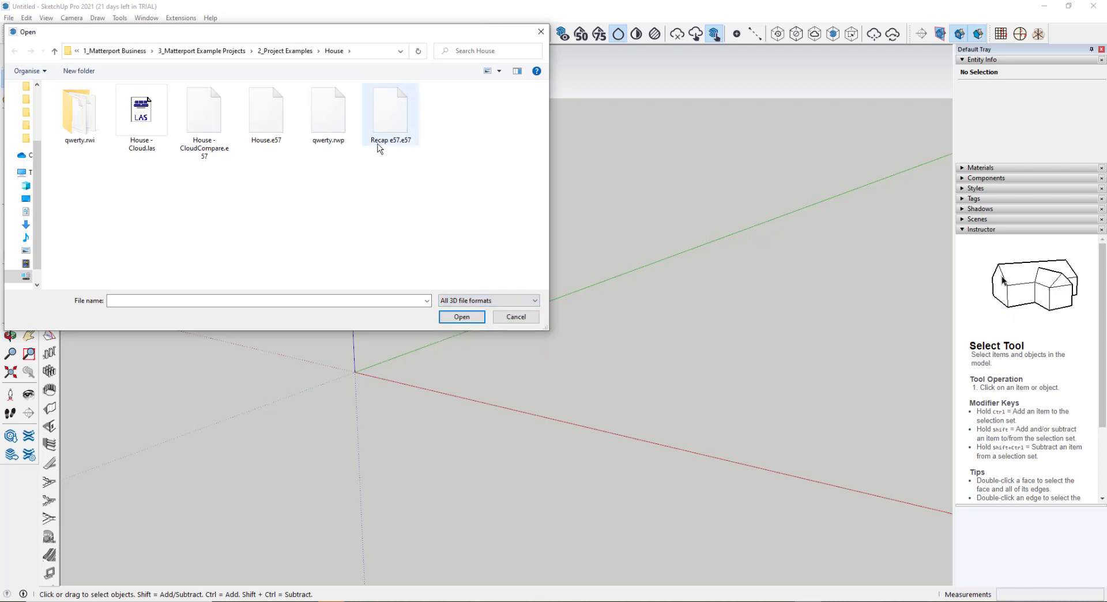
{"action": "mouse_move", "coordinate": [391, 114]}
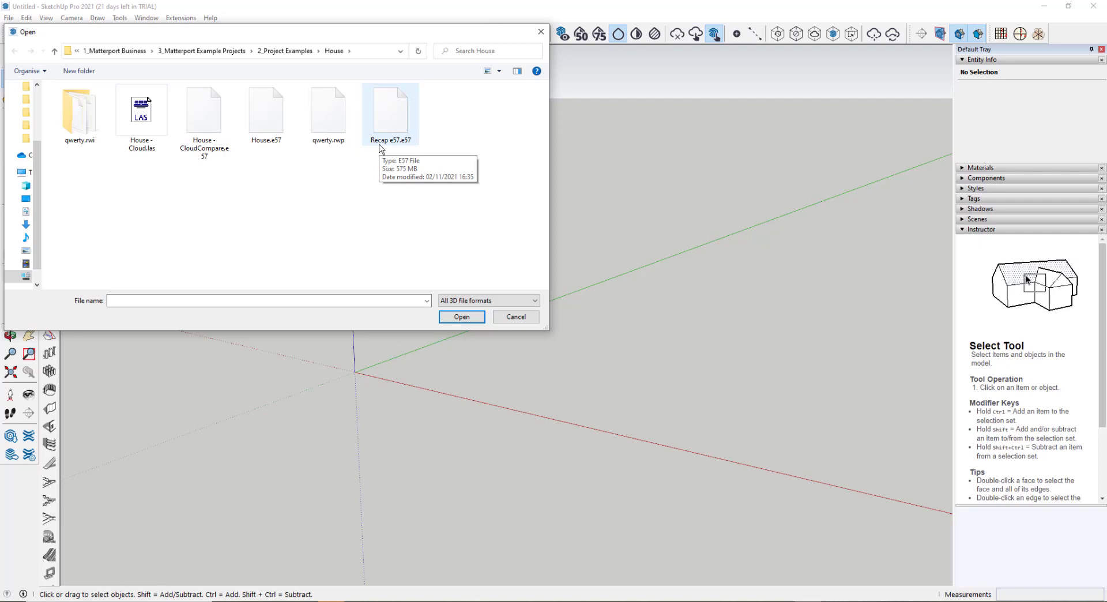
{"action": "mouse_move", "coordinate": [376, 153]}
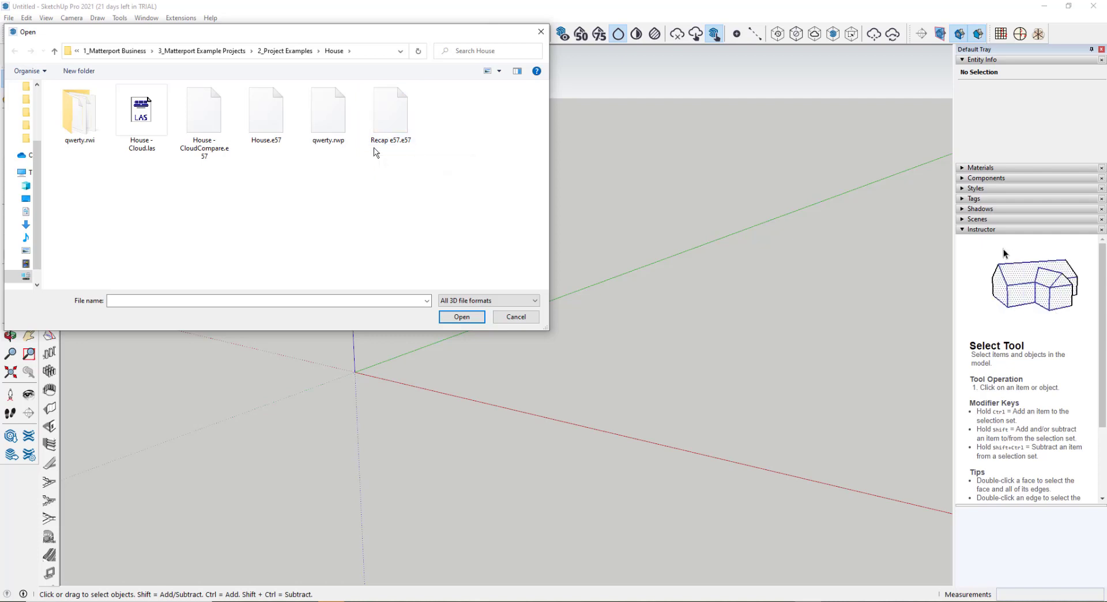
{"action": "mouse_move", "coordinate": [496, 523]}
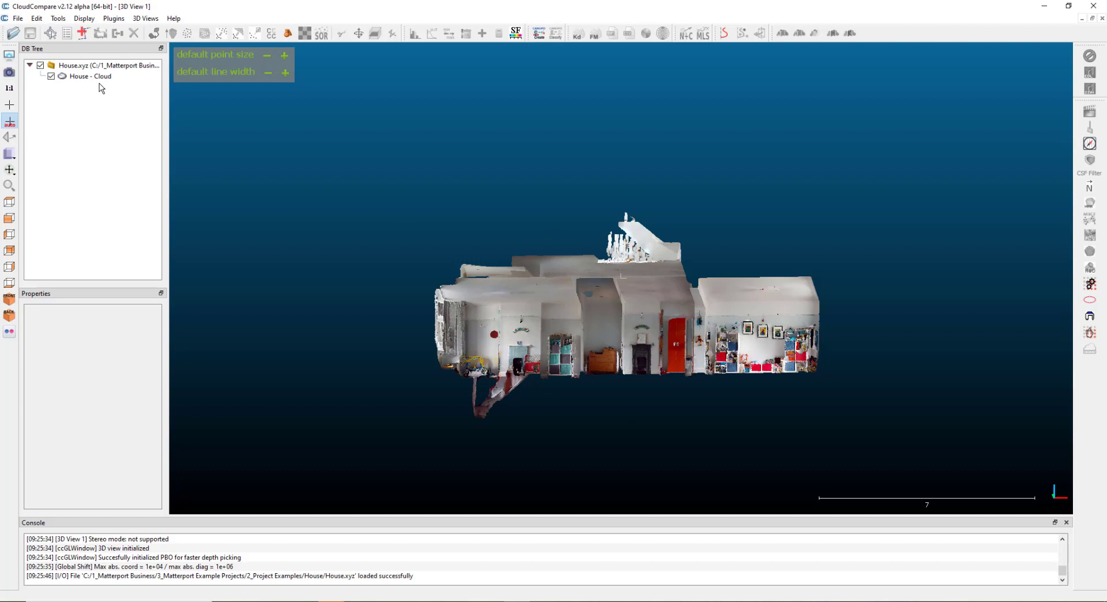
Step: Save House - Cloud from CloudCompare in E57 cloud format
{"action": "left_click", "coordinate": [18, 18]}
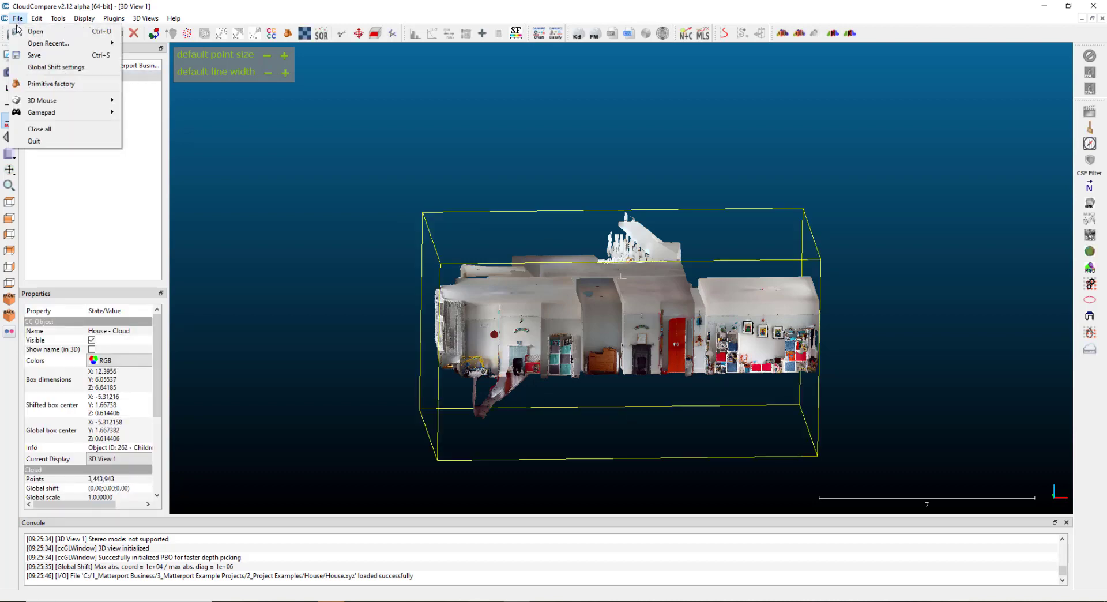
{"action": "left_click", "coordinate": [34, 55]}
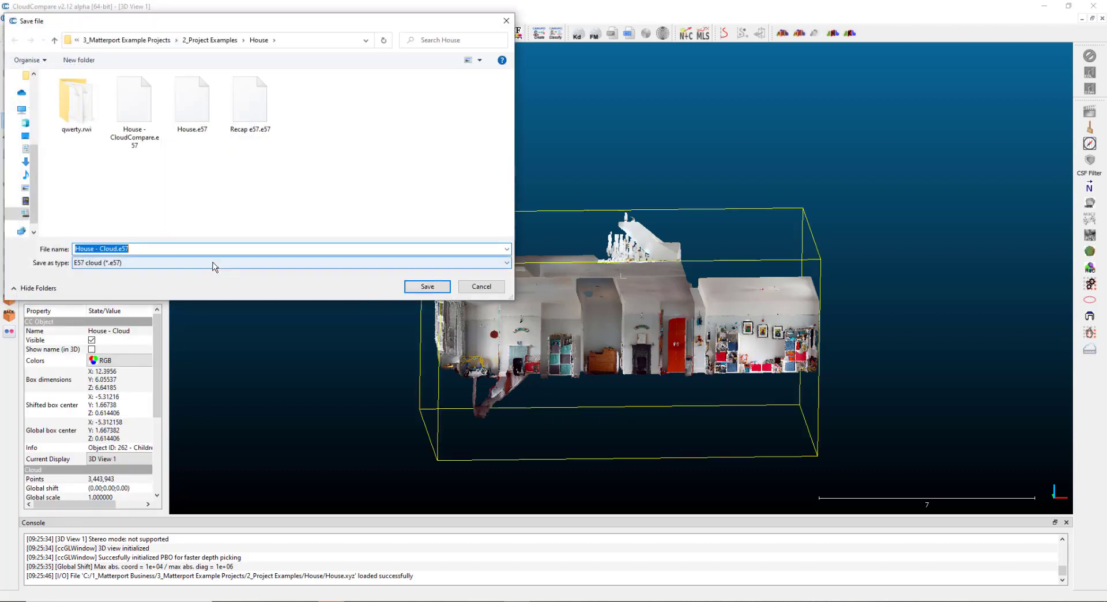
{"action": "left_click", "coordinate": [289, 263]}
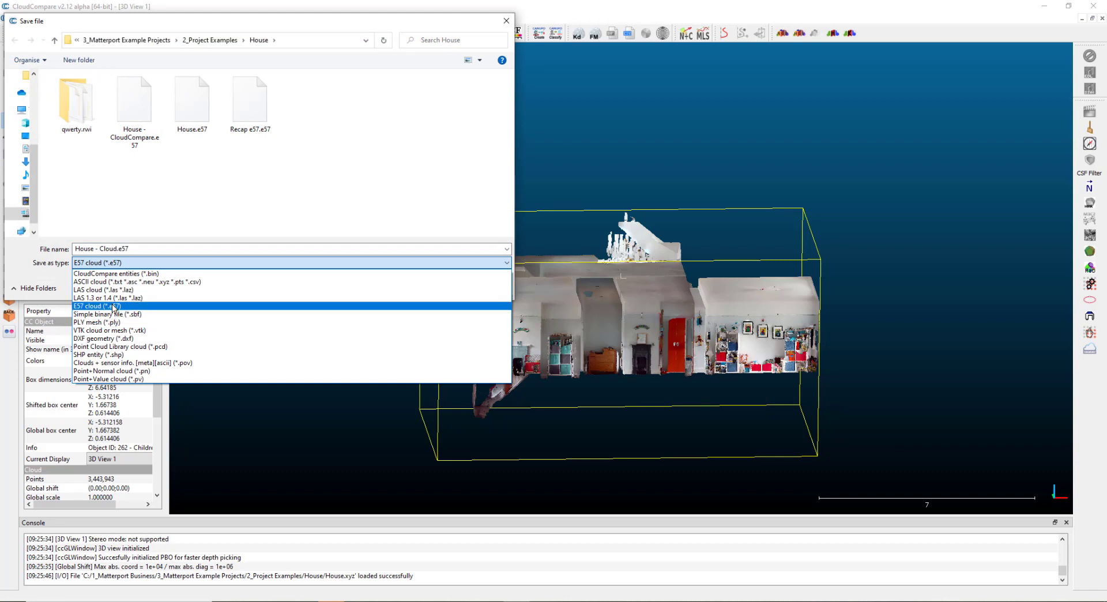
{"action": "left_click", "coordinate": [106, 306]}
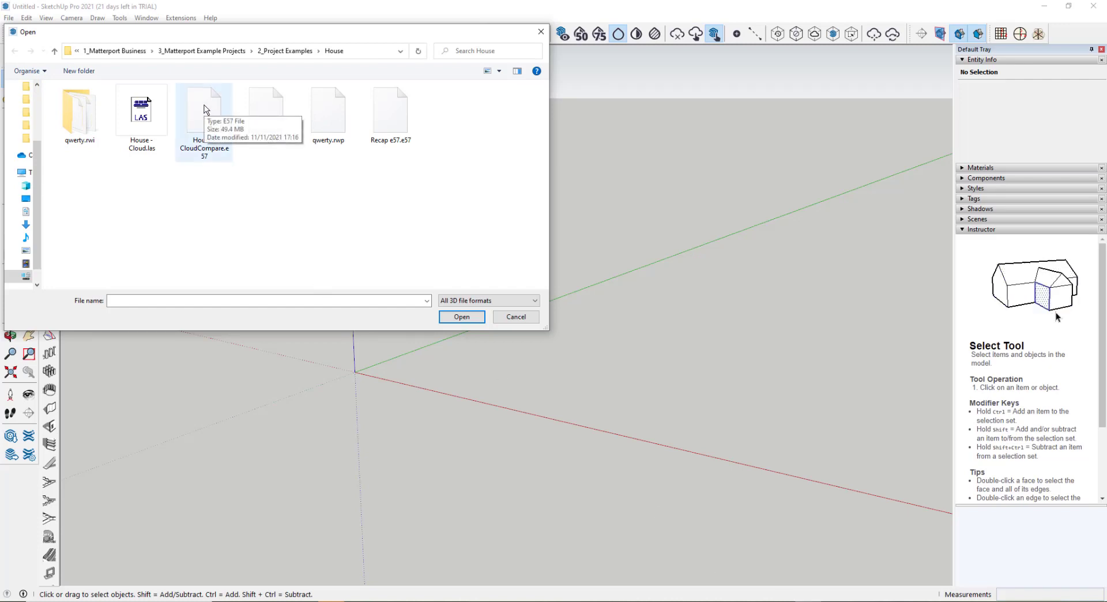
Step: Import House - CloudCompare.e57, saving the point cloud project as qwerty.rwp
{"action": "left_click", "coordinate": [203, 113]}
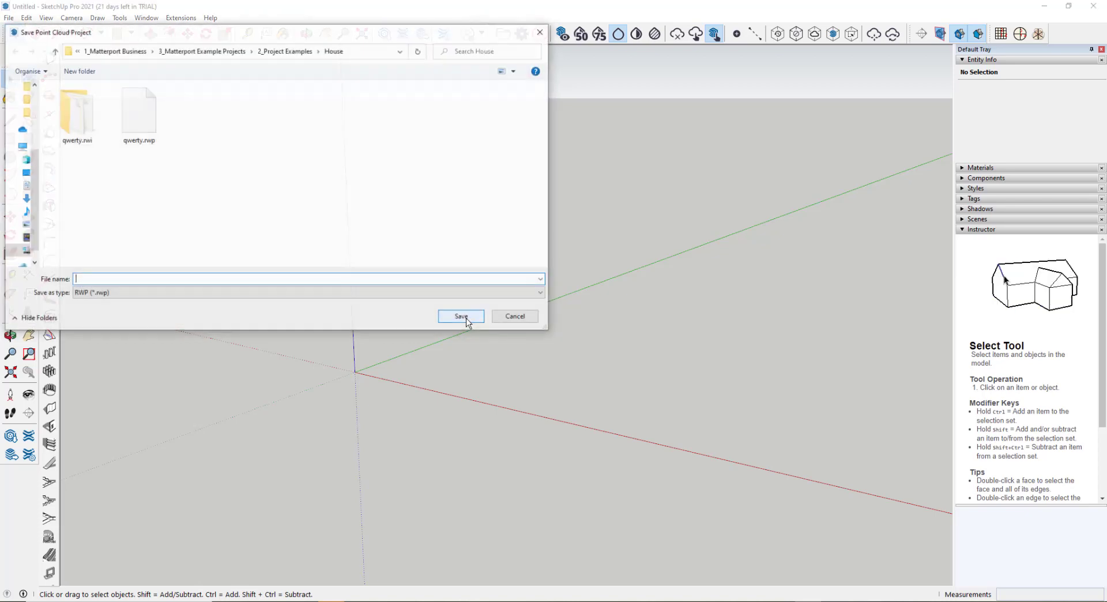
{"action": "left_click", "coordinate": [138, 106]}
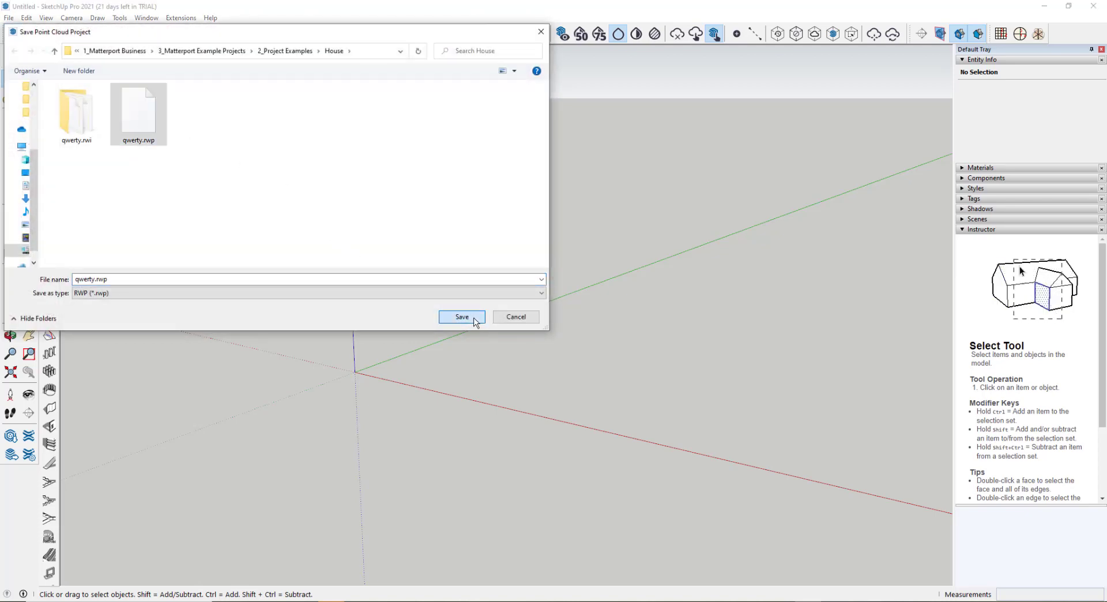
{"action": "left_click", "coordinate": [462, 316]}
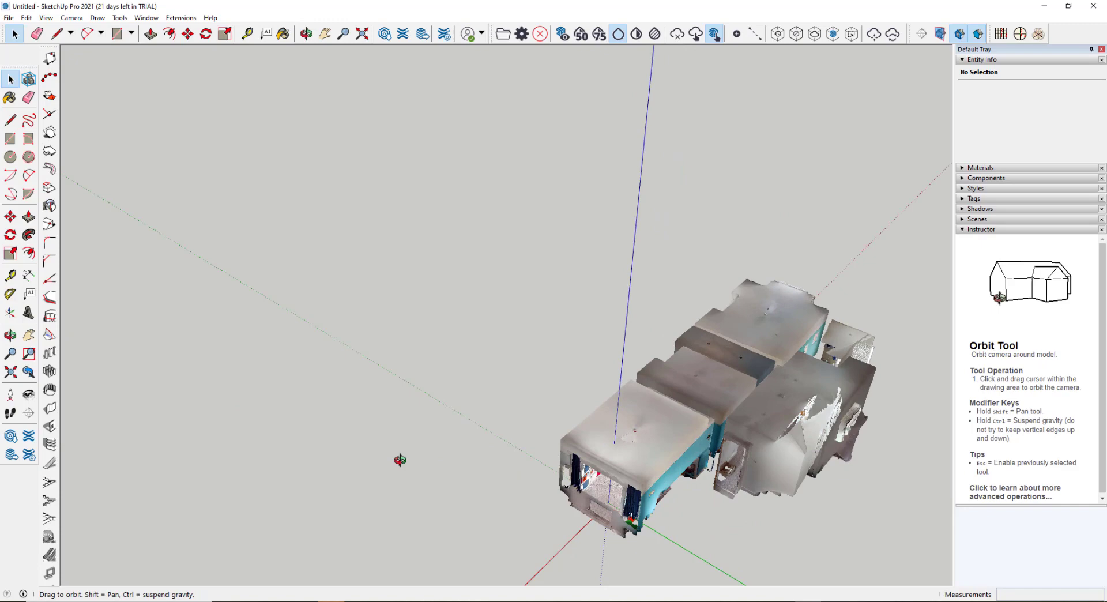
Step: Orbit the house scan, then switch to the Top standard view
{"action": "left_click", "coordinate": [11, 79]}
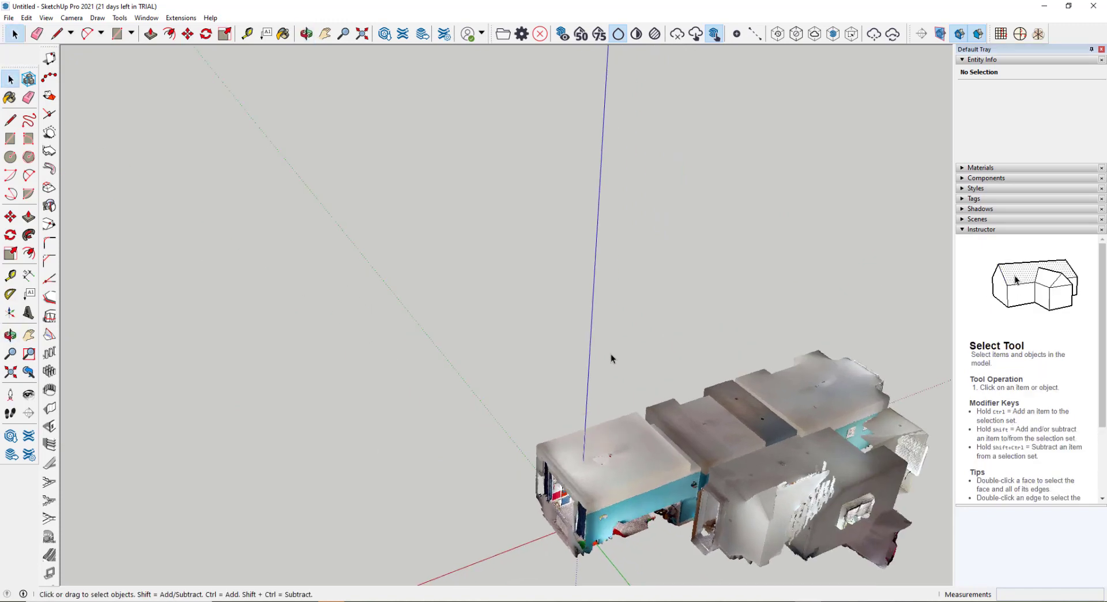
{"action": "left_click", "coordinate": [70, 18]}
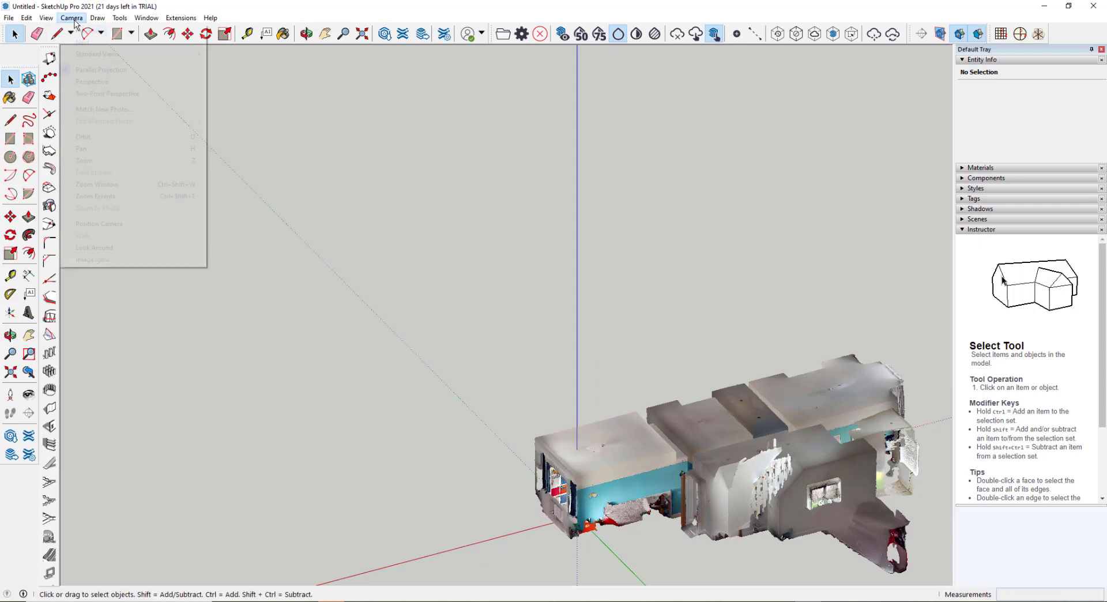
{"action": "left_click", "coordinate": [97, 55]}
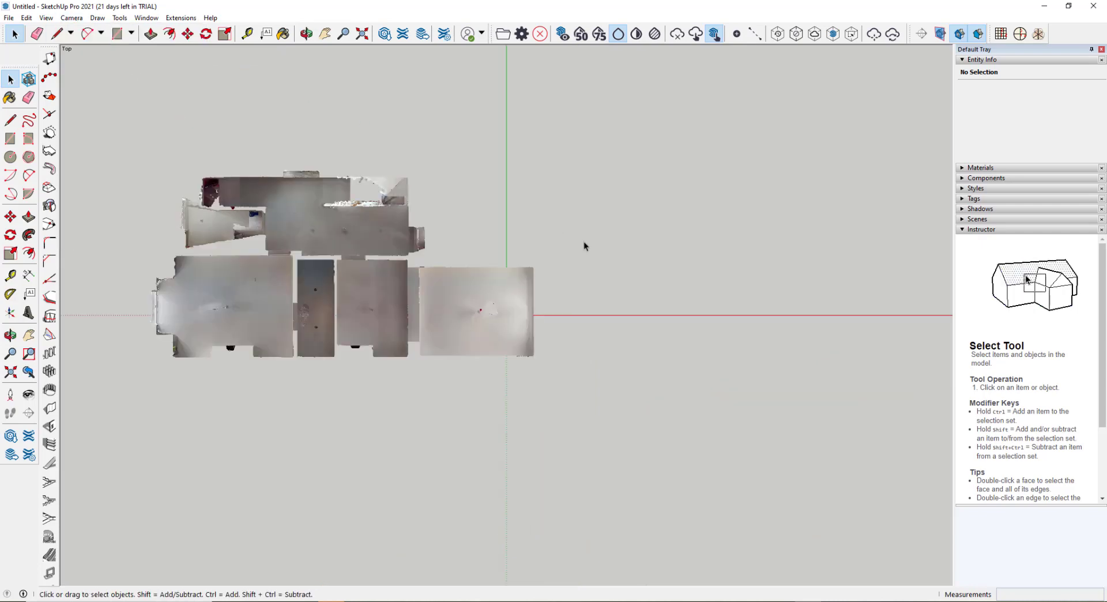
{"action": "mouse_move", "coordinate": [343, 346]}
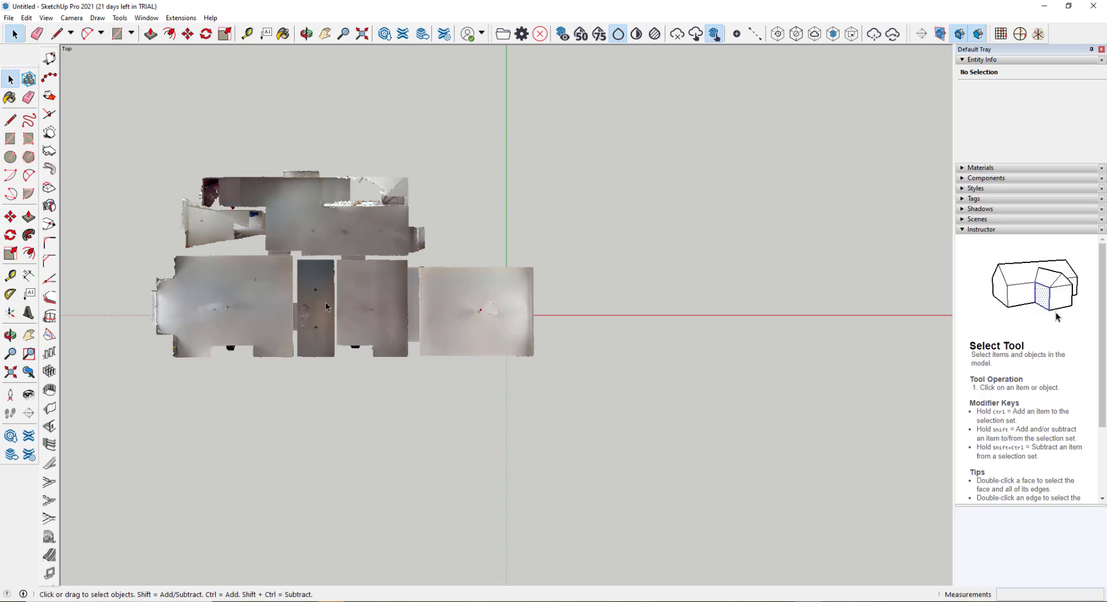
{"action": "mouse_move", "coordinate": [874, 34]}
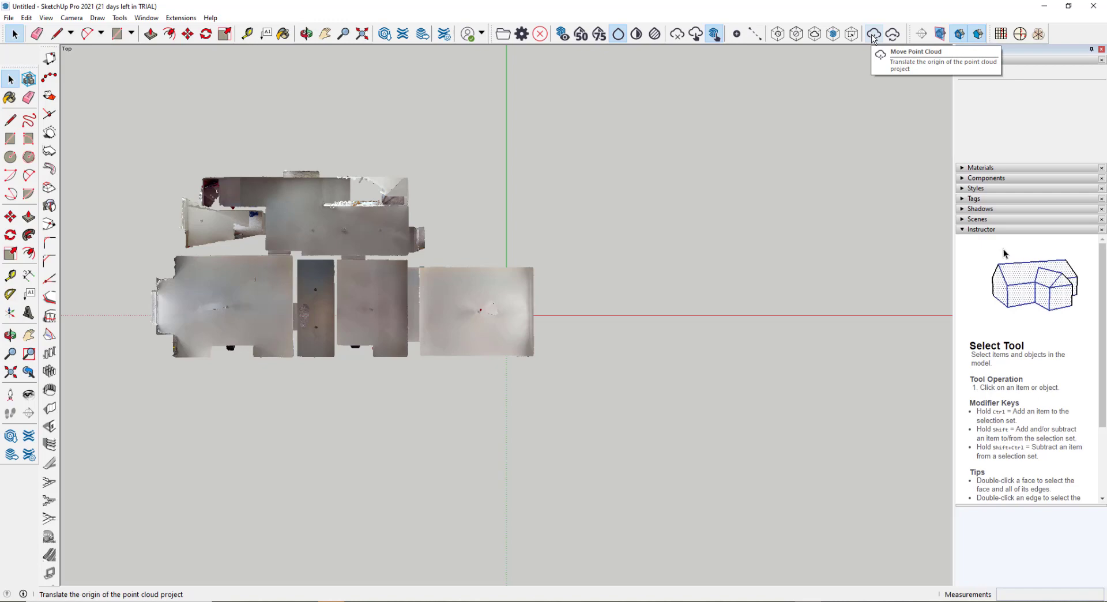
Step: Rotate the house point cloud about 180° around its origin with Move Point Cloud
{"action": "left_click", "coordinate": [875, 33]}
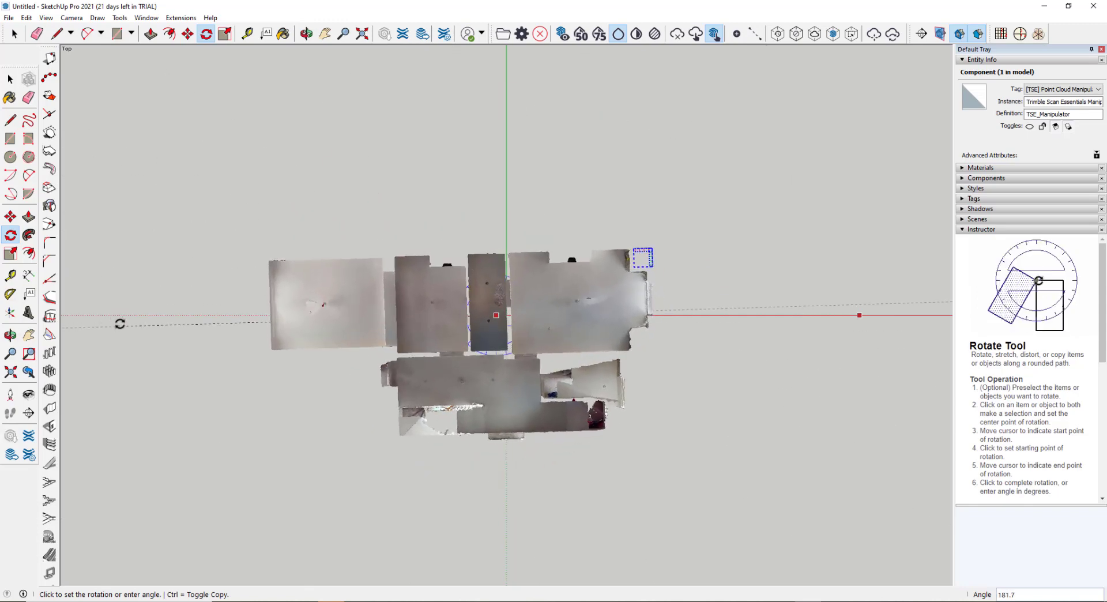
{"action": "left_click", "coordinate": [10, 79]}
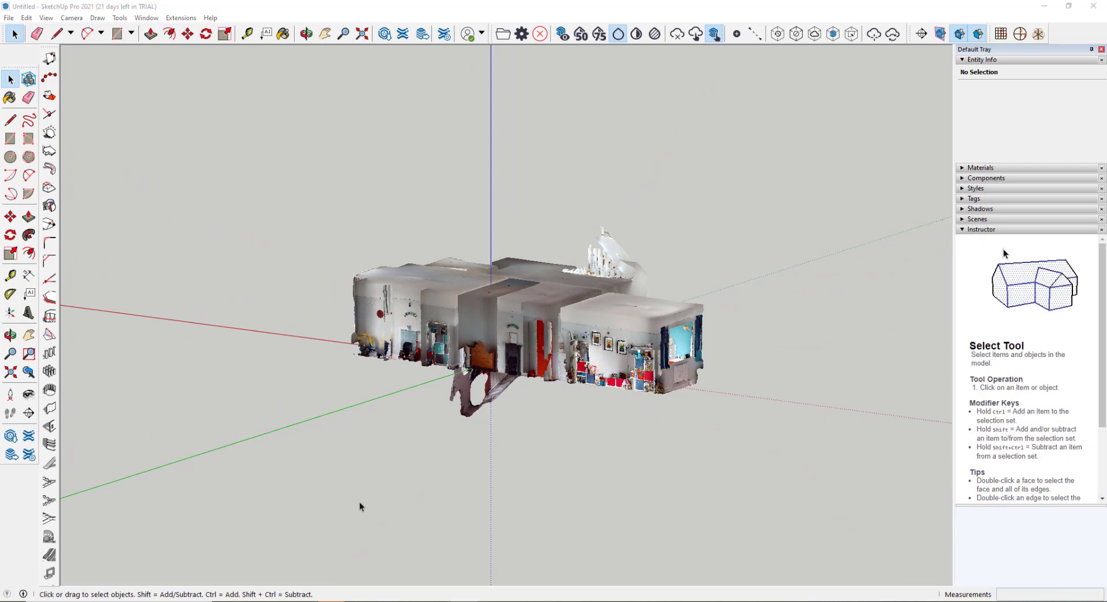
{"action": "mouse_move", "coordinate": [486, 444]}
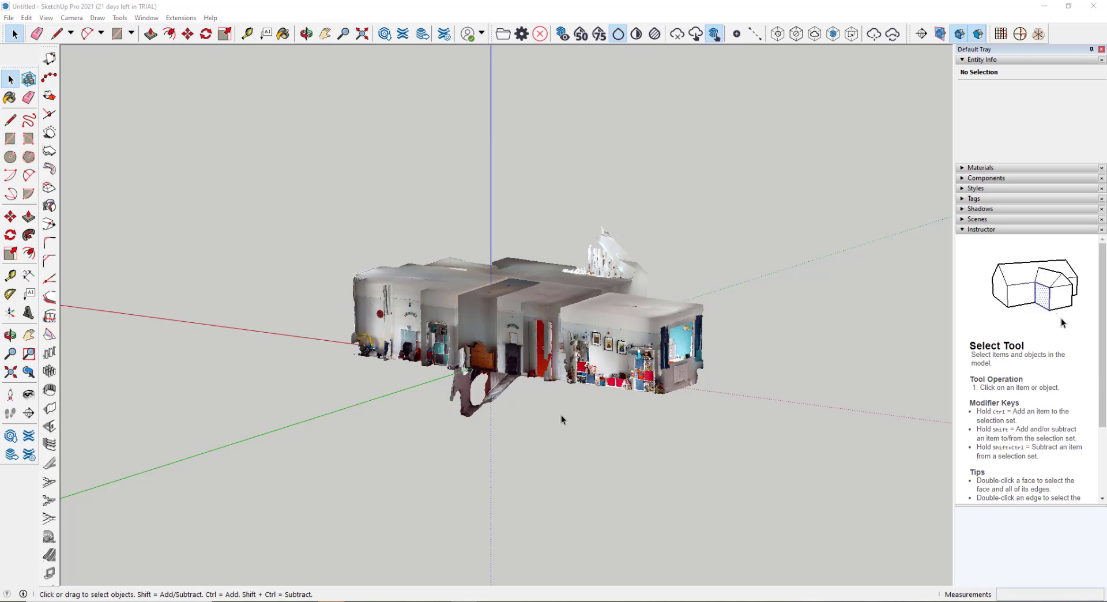
{"action": "mouse_move", "coordinate": [693, 33]}
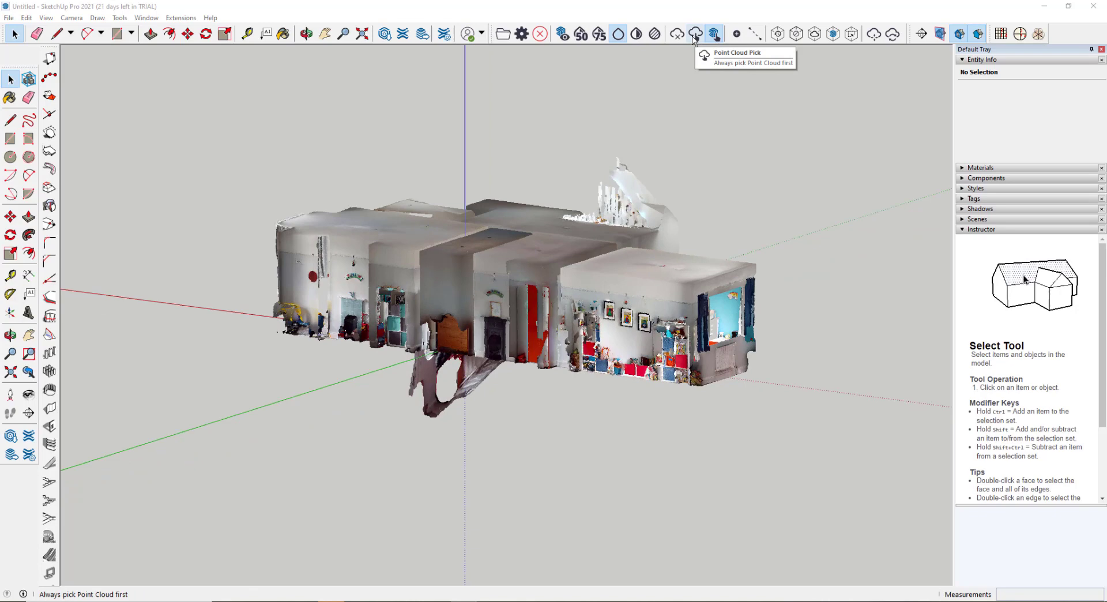
{"action": "mouse_move", "coordinate": [714, 34]}
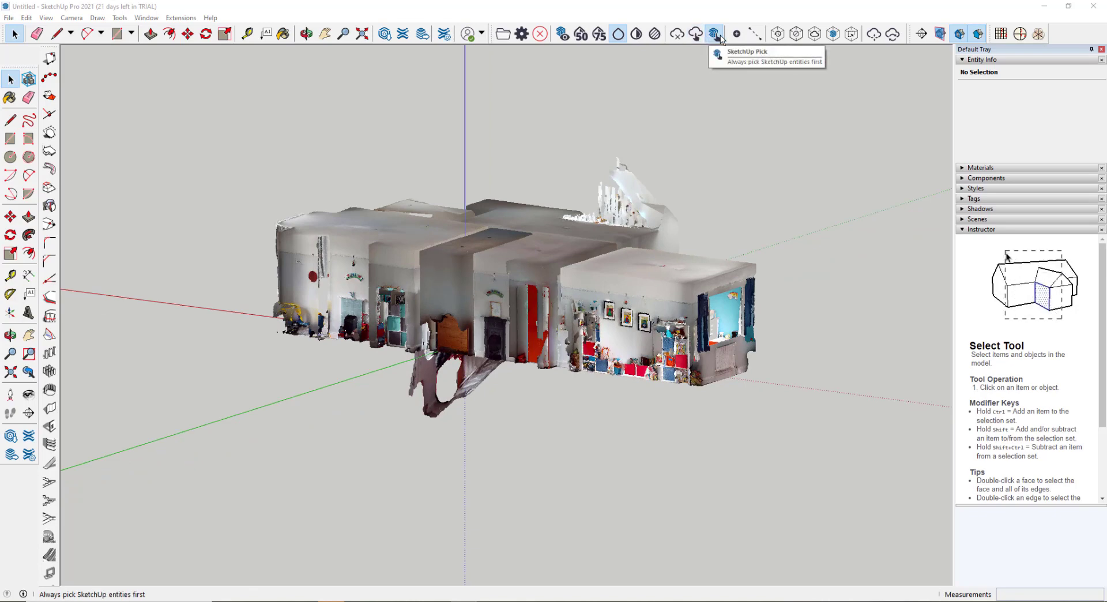
{"action": "mouse_move", "coordinate": [332, 166]}
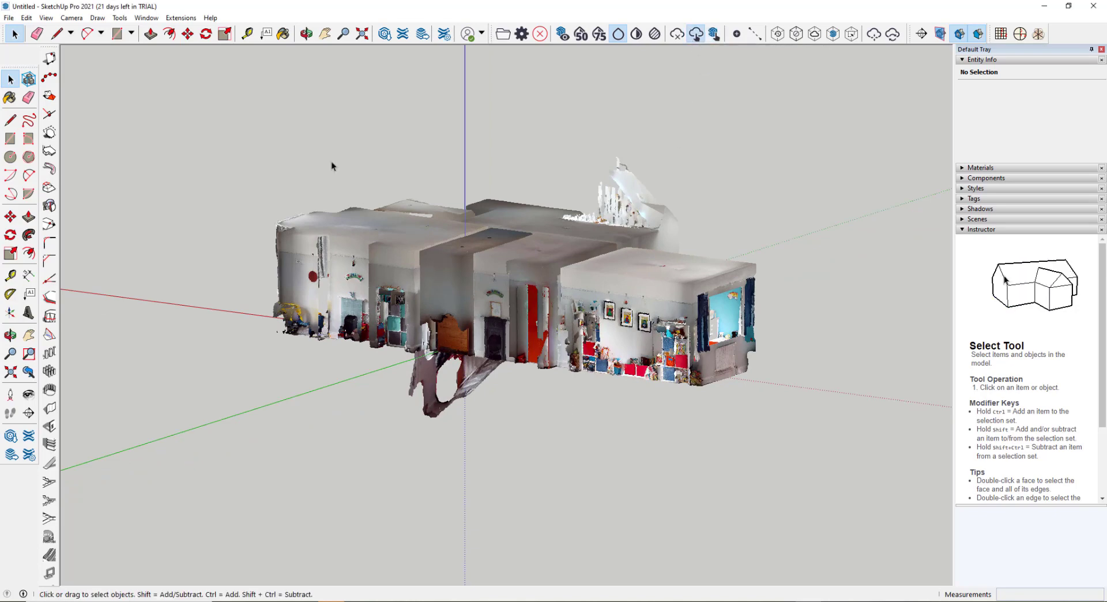
Step: Trace a rectangle from the floor corners of the framed-pictures room
{"action": "left_click", "coordinate": [11, 139]}
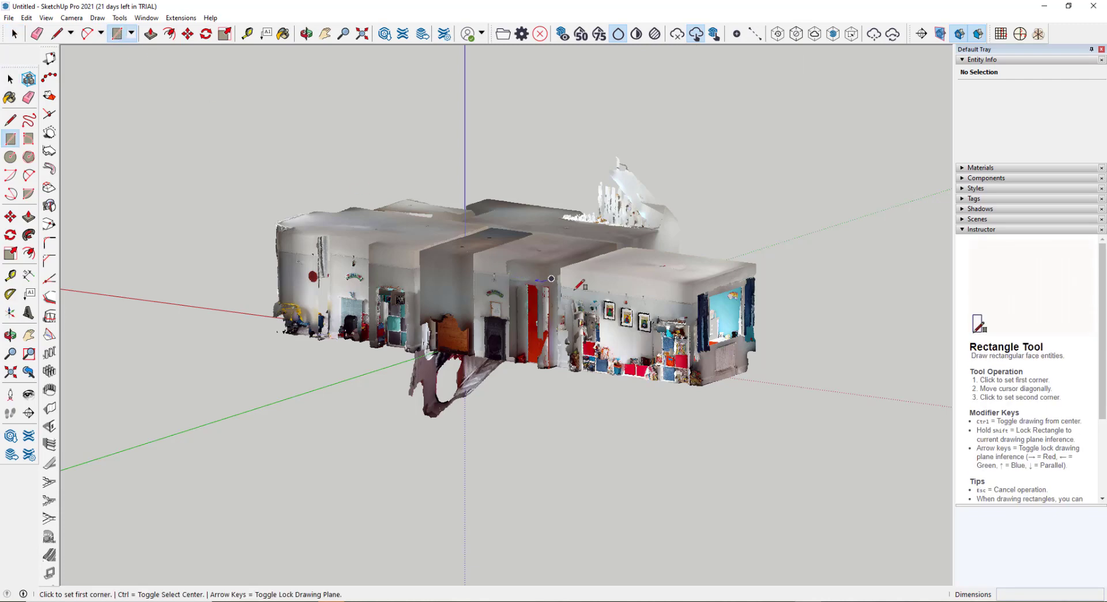
{"action": "left_click", "coordinate": [550, 278]}
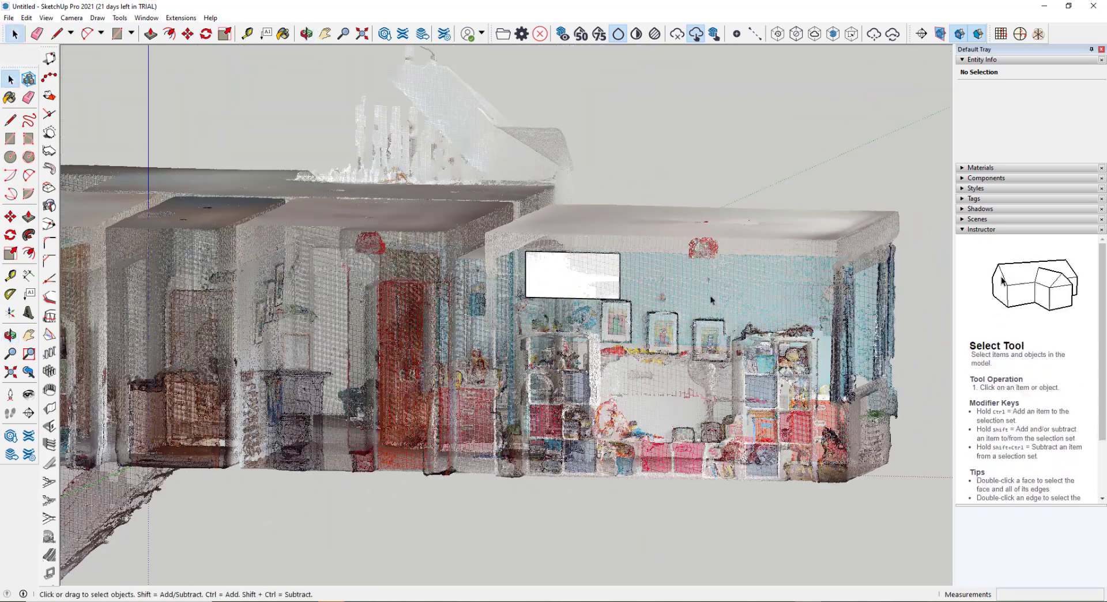
{"action": "mouse_move", "coordinate": [189, 34]}
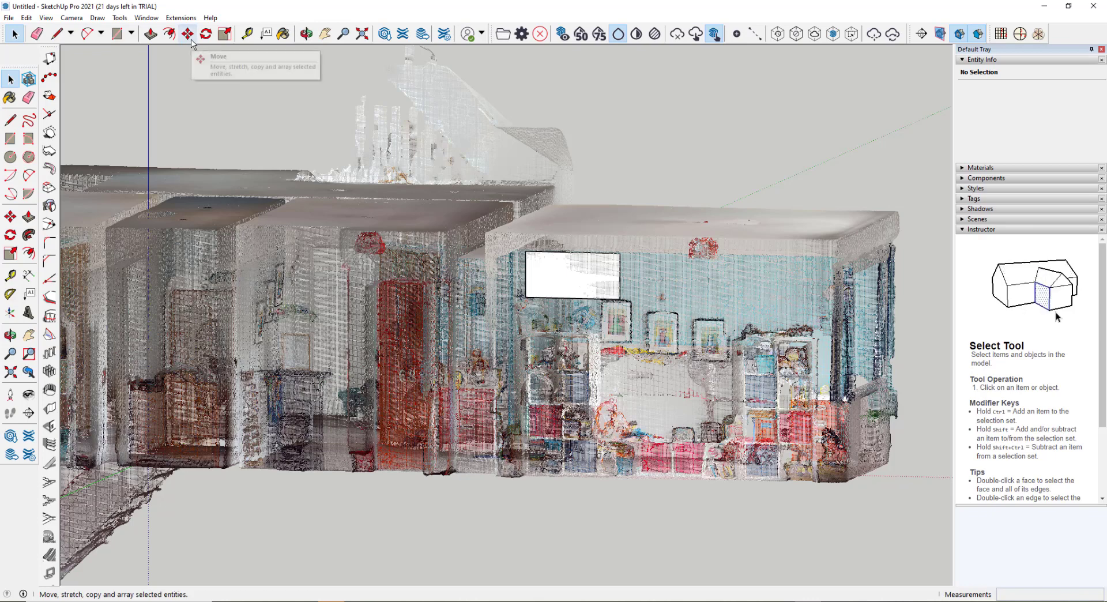
{"action": "left_click", "coordinate": [187, 34]}
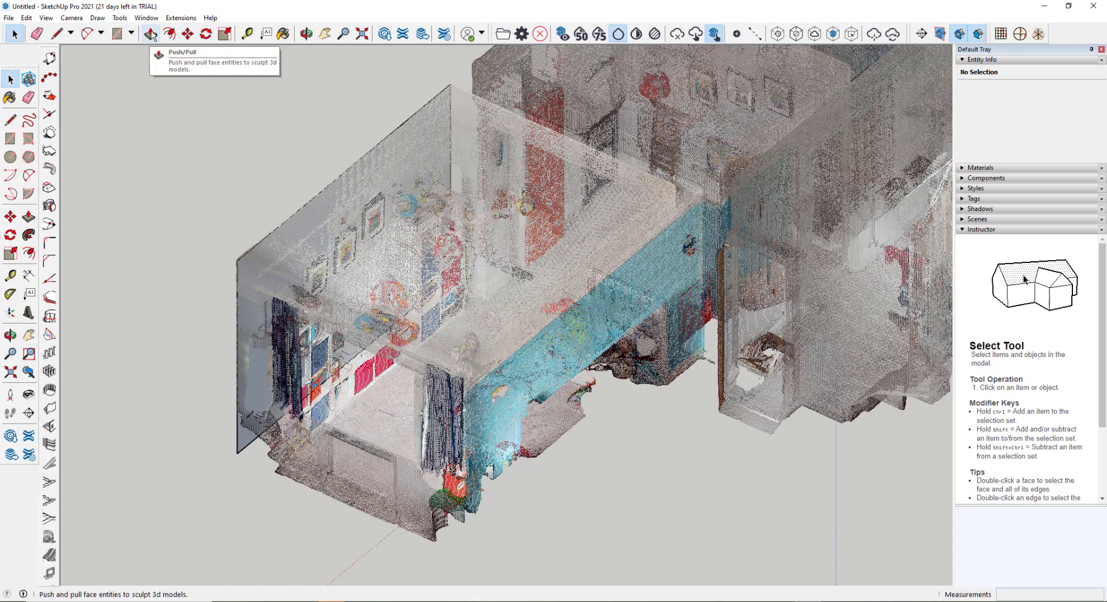
Step: Push/pull the room rectangle up to the ceiling and orbit to check the box
{"action": "left_click", "coordinate": [151, 33]}
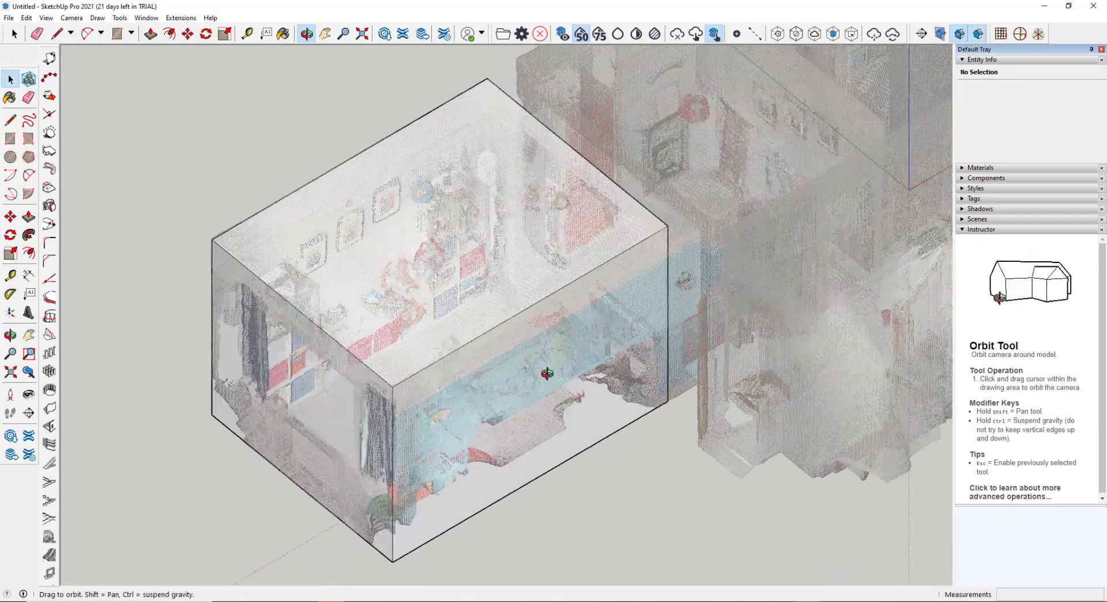
{"action": "left_click_drag", "start_coordinate": [547, 374], "coordinate": [699, 205]}
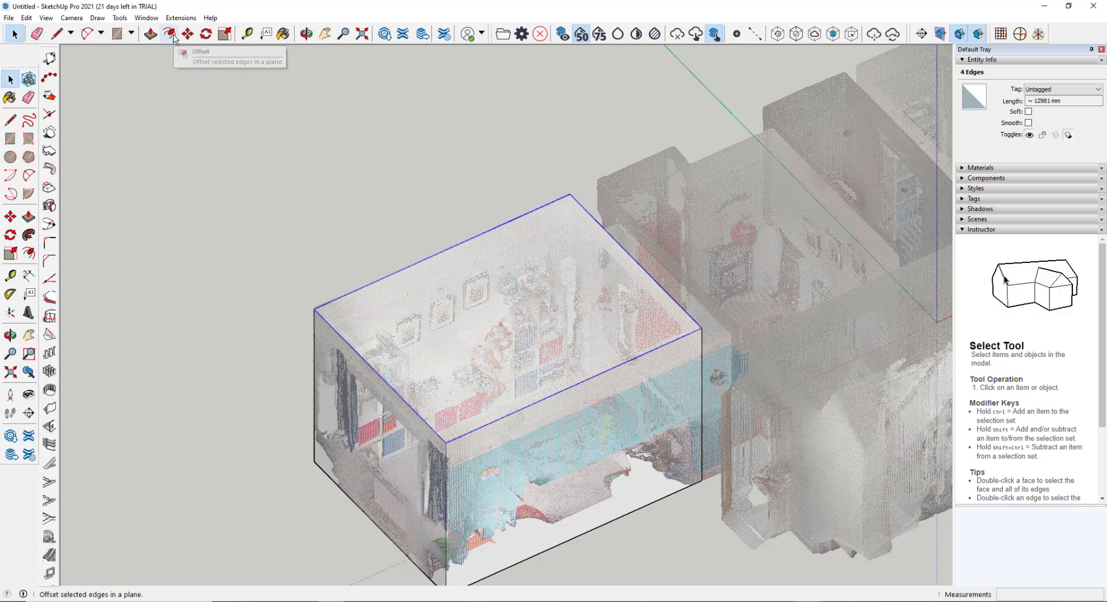
Step: Offset the box's top edges 150 mm outward and push/pull the wall ring to hollow it
{"action": "left_click", "coordinate": [170, 33]}
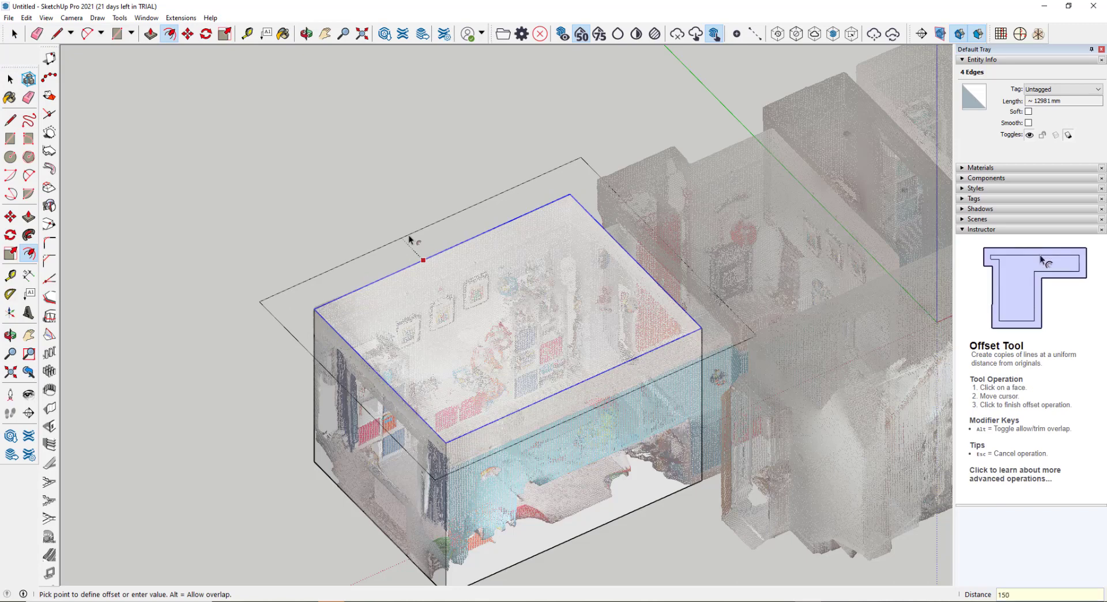
{"action": "left_click", "coordinate": [422, 259]}
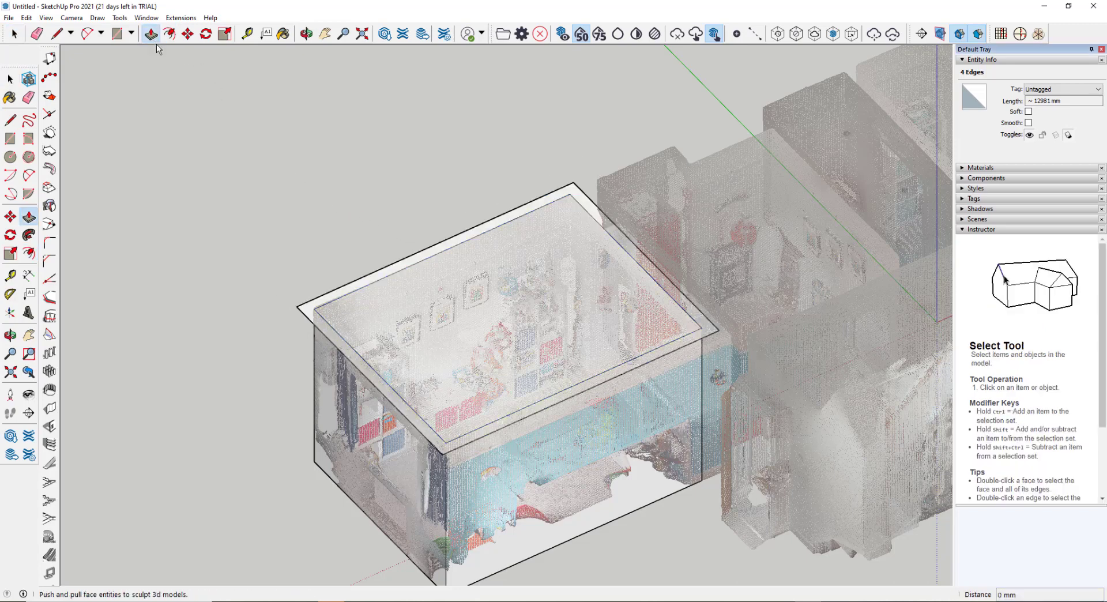
{"action": "left_click", "coordinate": [150, 34]}
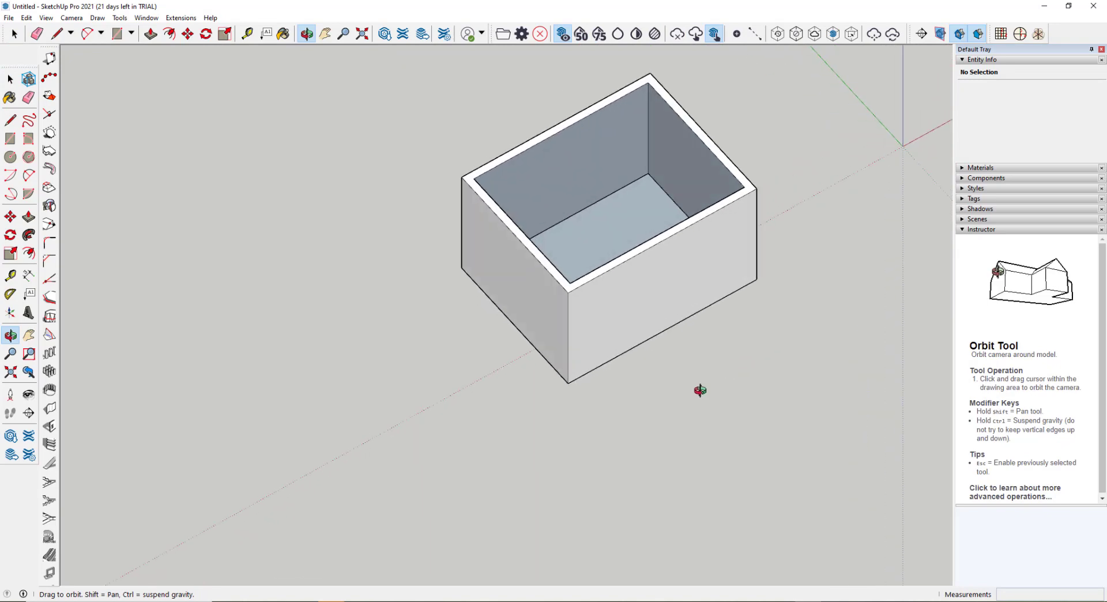
{"action": "left_click_drag", "start_coordinate": [701, 390], "coordinate": [648, 337]}
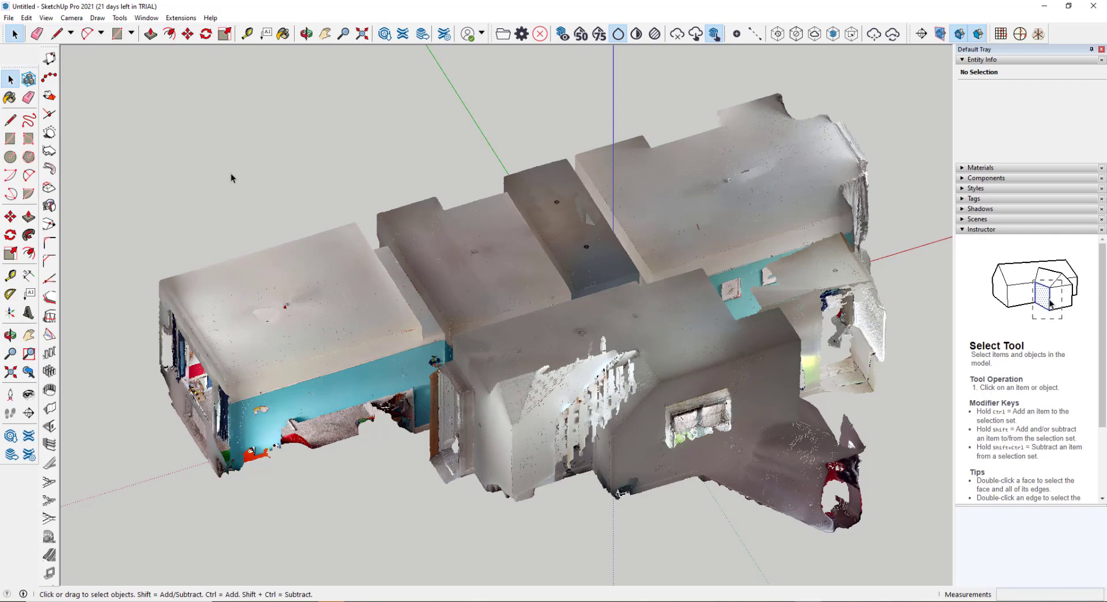
{"action": "mouse_move", "coordinate": [506, 235]}
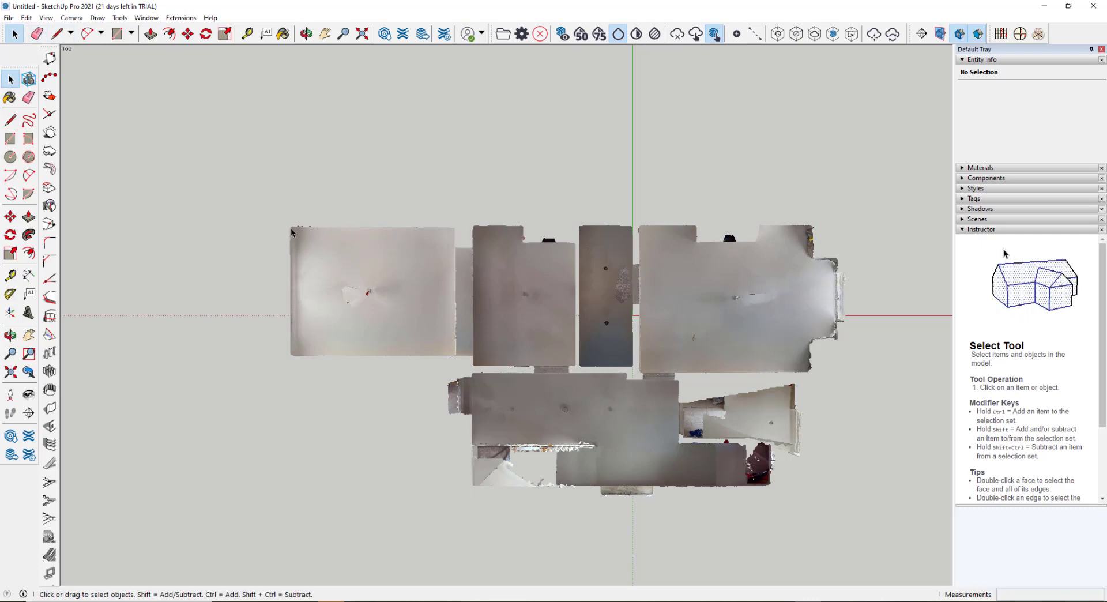
Step: Insert a gridded point cloud working plane beneath the house in Top view
{"action": "left_click", "coordinate": [617, 33]}
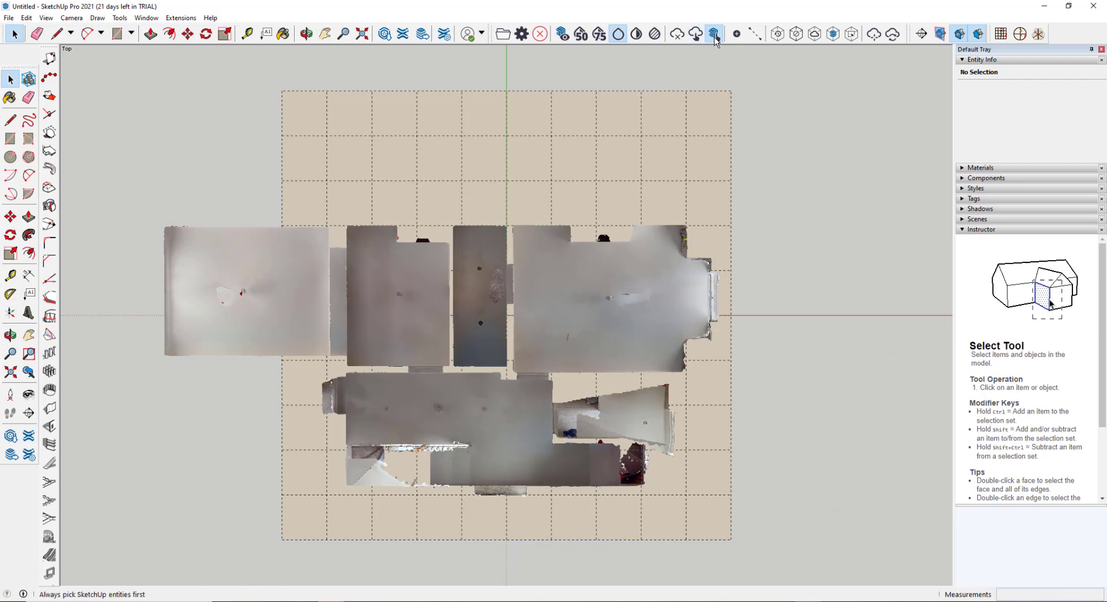
{"action": "mouse_move", "coordinate": [713, 34]}
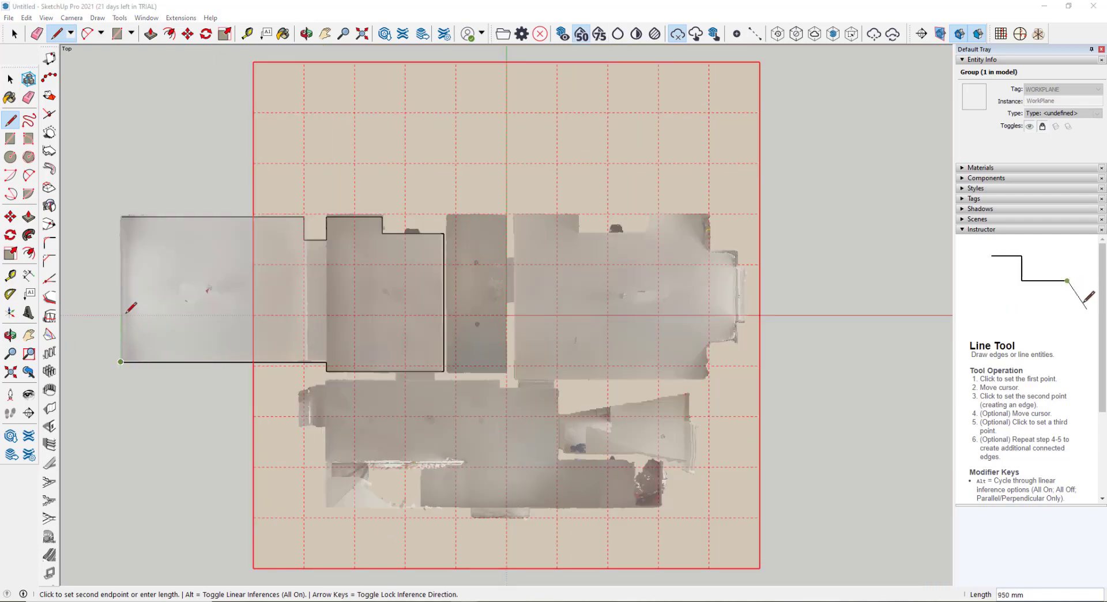
{"action": "mouse_move", "coordinate": [122, 214]}
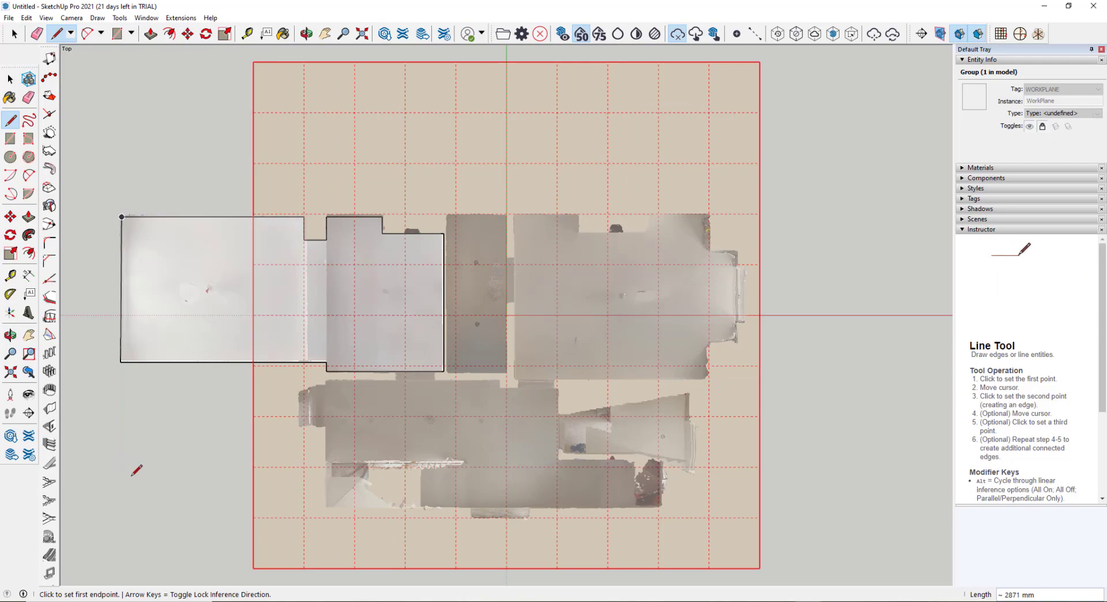
Step: Trace the left rooms' stepped perimeter with lines on the working plane
{"action": "left_click", "coordinate": [305, 33]}
{"action": "type", "text": "150"}
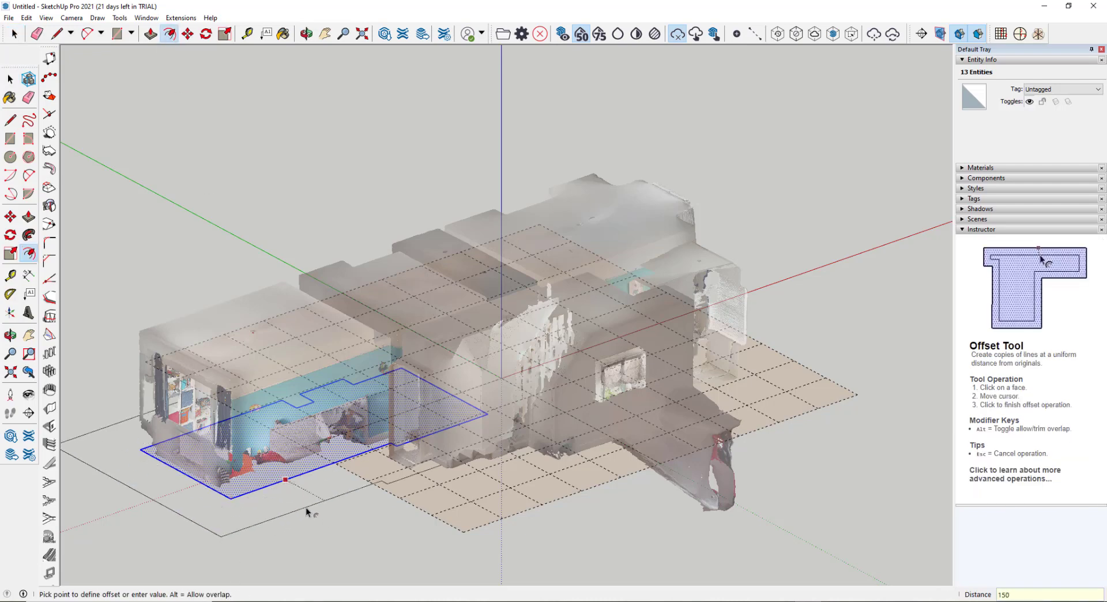
Step: Offset the outline 150 mm, push/pull the walls up 2438 mm, and show the point cloud
{"action": "left_click", "coordinate": [286, 480]}
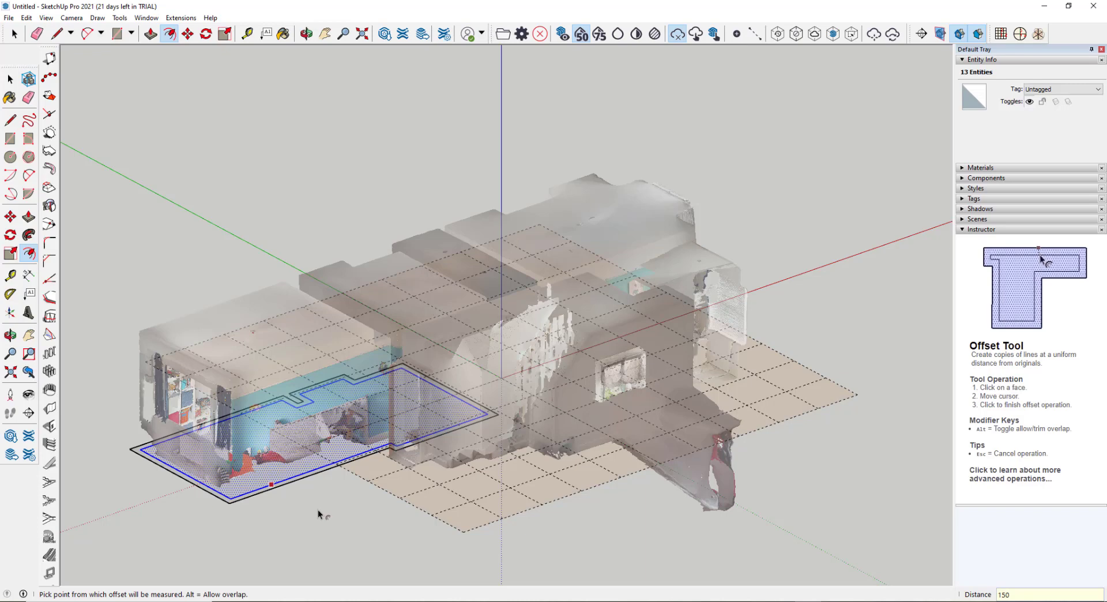
{"action": "left_click", "coordinate": [12, 79]}
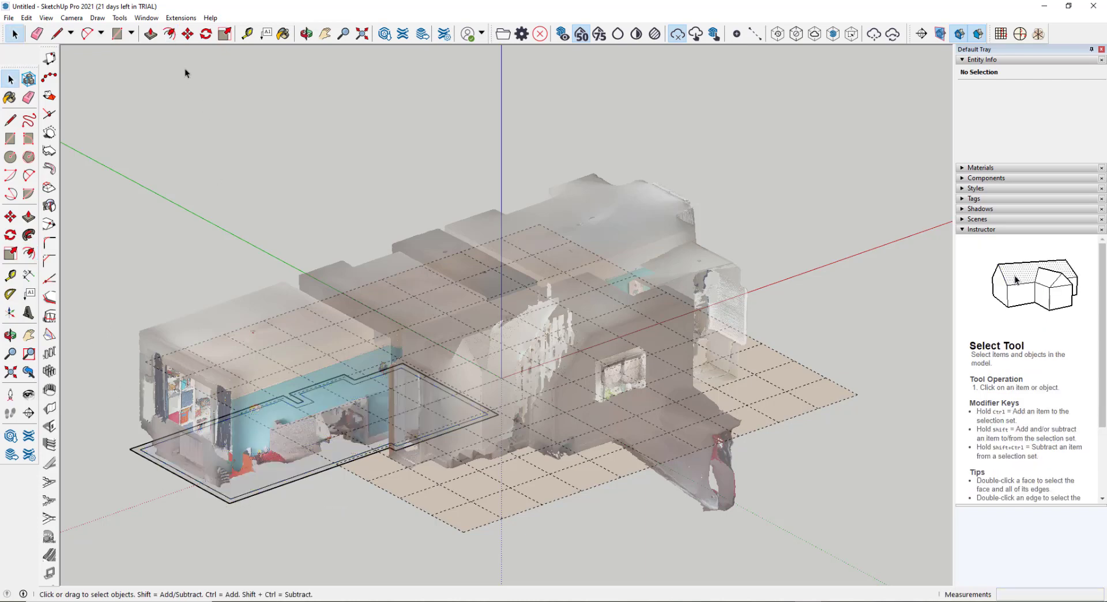
{"action": "left_click", "coordinate": [151, 33]}
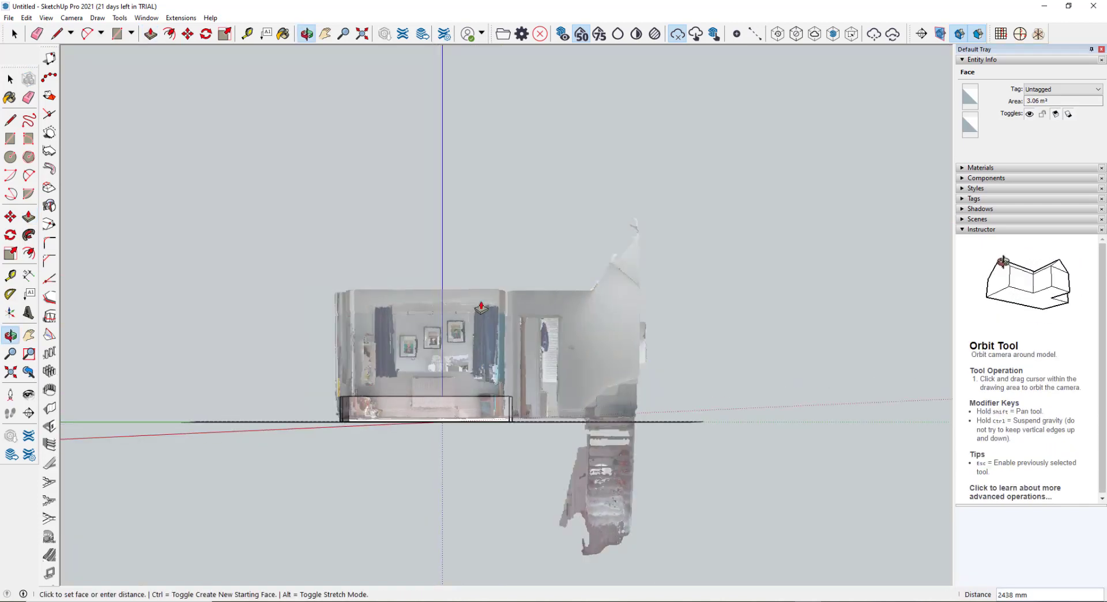
{"action": "left_click", "coordinate": [150, 33]}
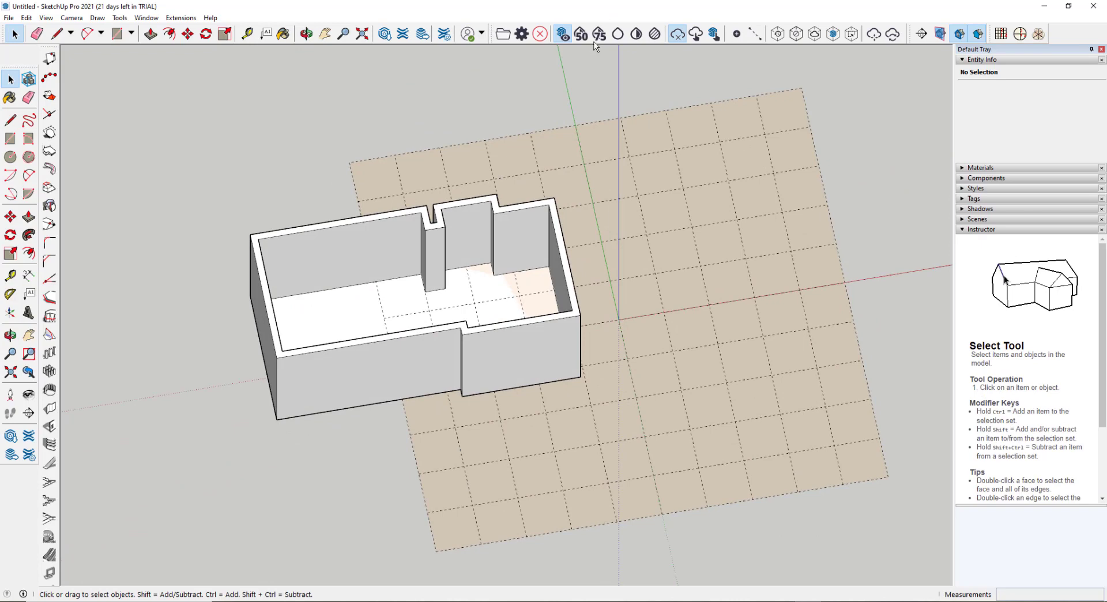
{"action": "left_click", "coordinate": [580, 33]}
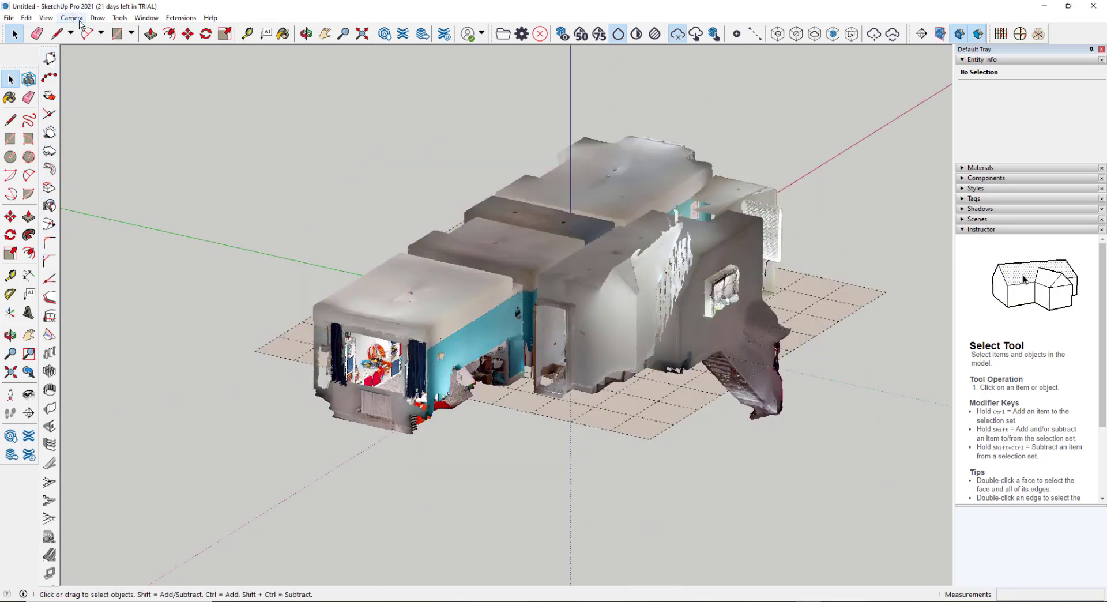
Step: Switch the camera to the standard Left view of the house scan
{"action": "left_click", "coordinate": [70, 18]}
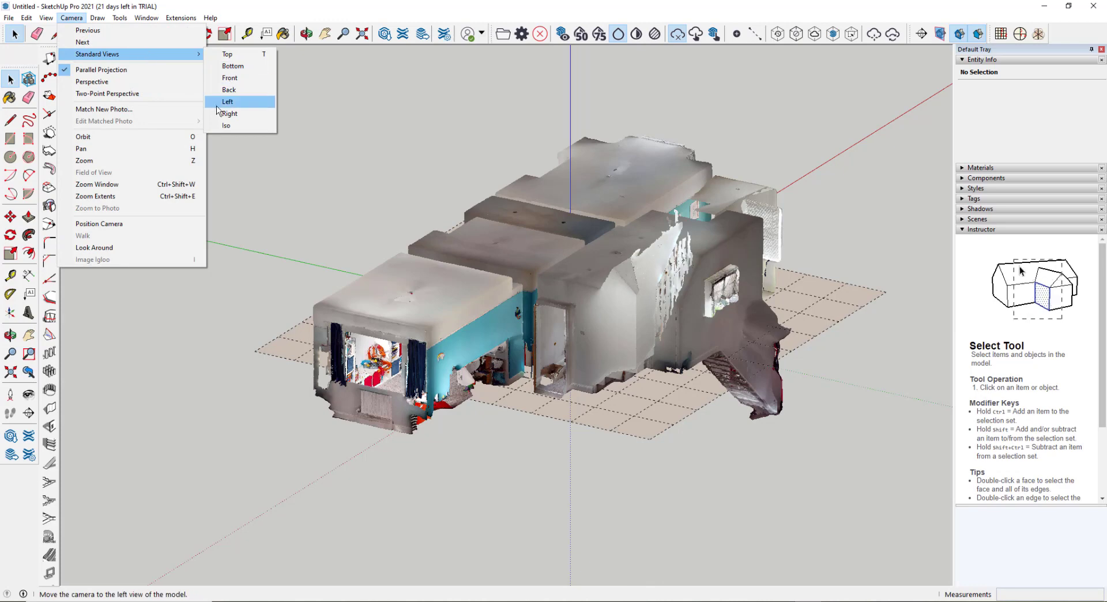
{"action": "left_click", "coordinate": [227, 102]}
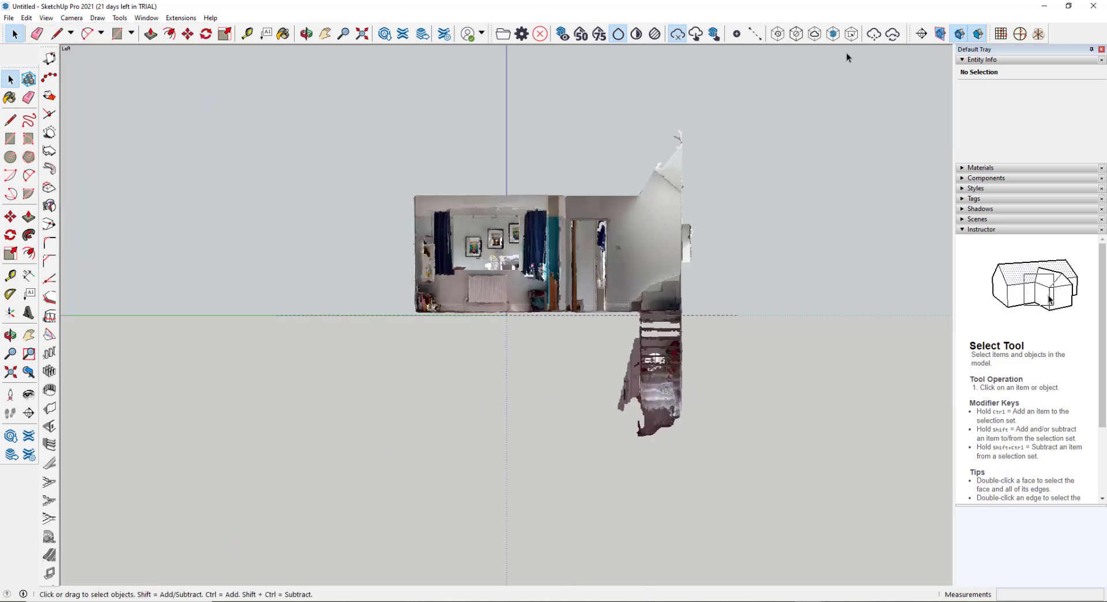
{"action": "mouse_move", "coordinate": [852, 33]}
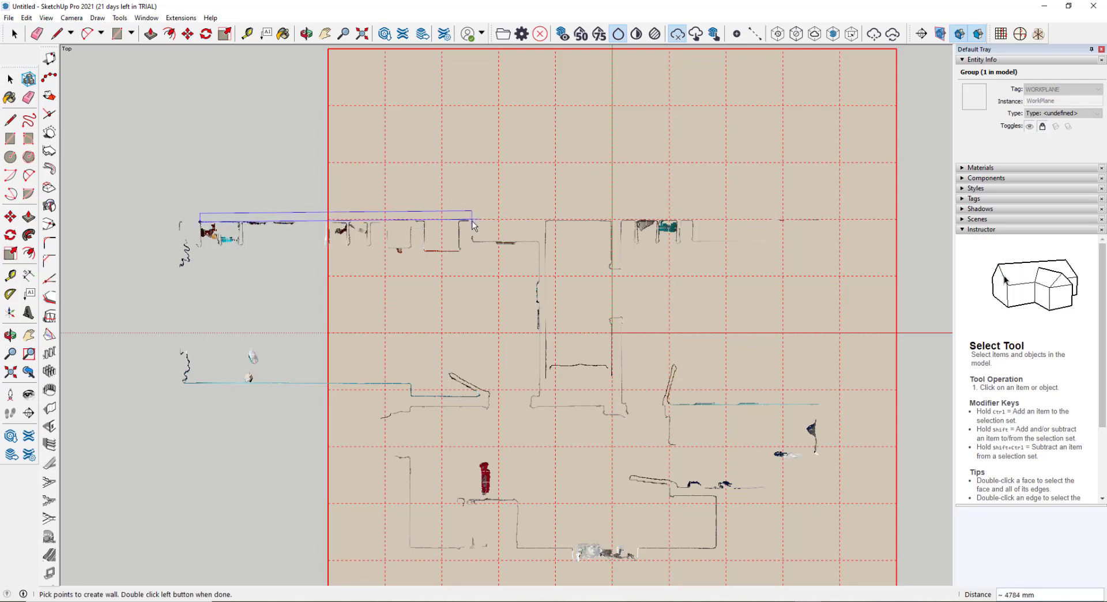
Step: Place wall corners along the top room edge and turn down its side
{"action": "left_click", "coordinate": [472, 243]}
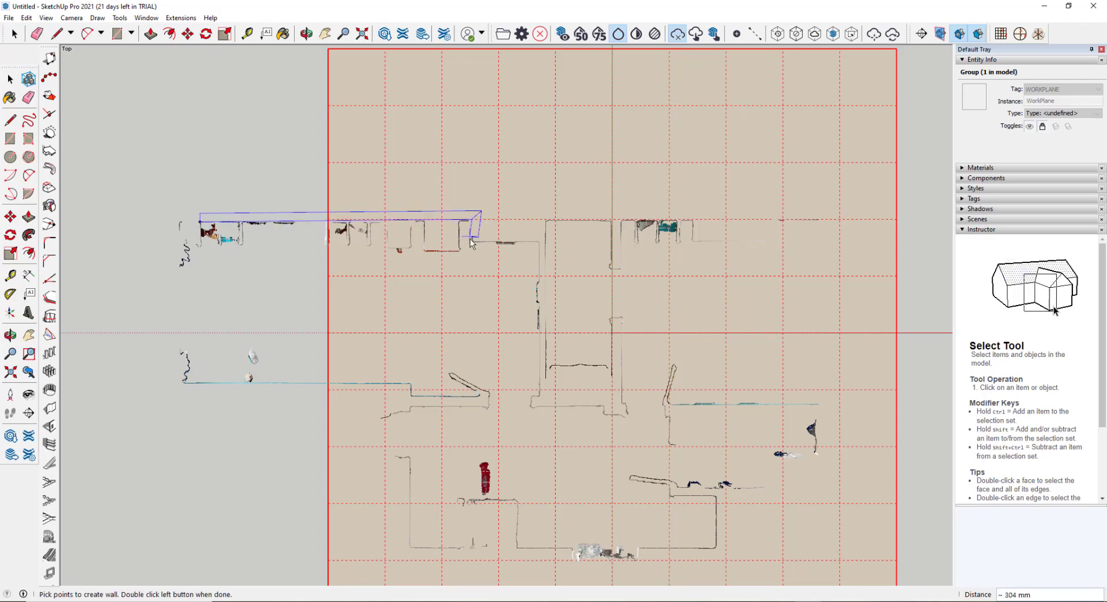
{"action": "left_click", "coordinate": [540, 248]}
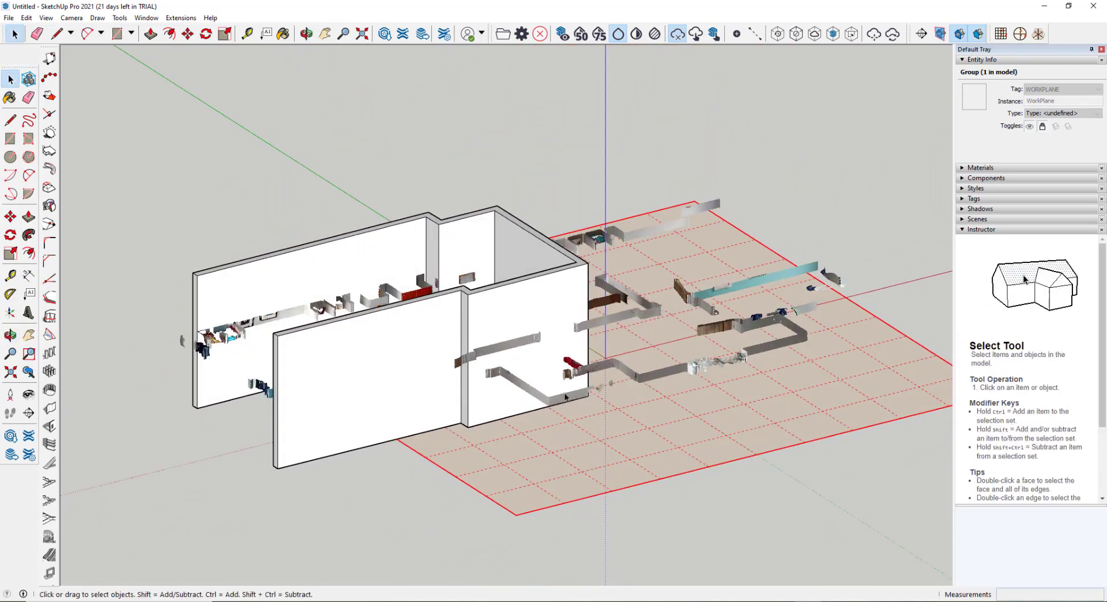
{"action": "mouse_move", "coordinate": [426, 368]}
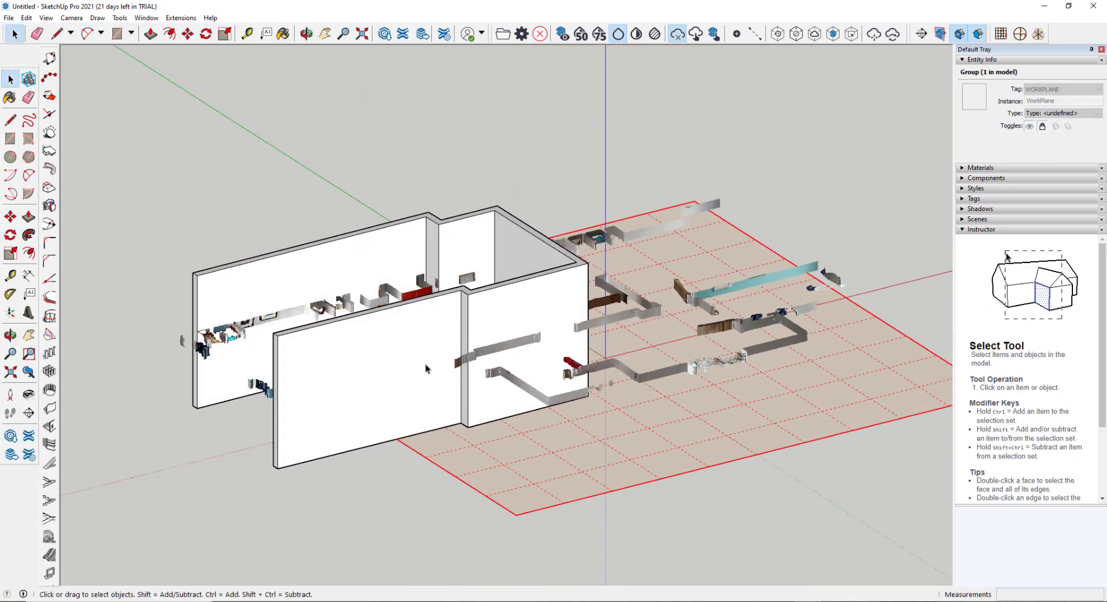